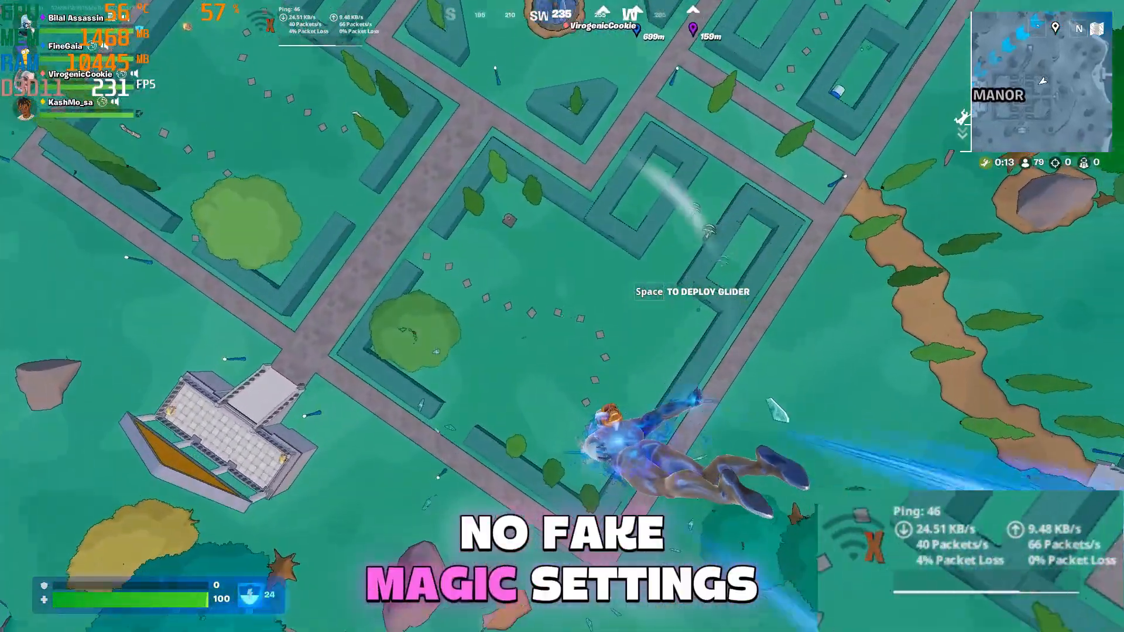
Leave the Fortnite game for the desktop and bring up the Win+X quick link menu.
key("space")
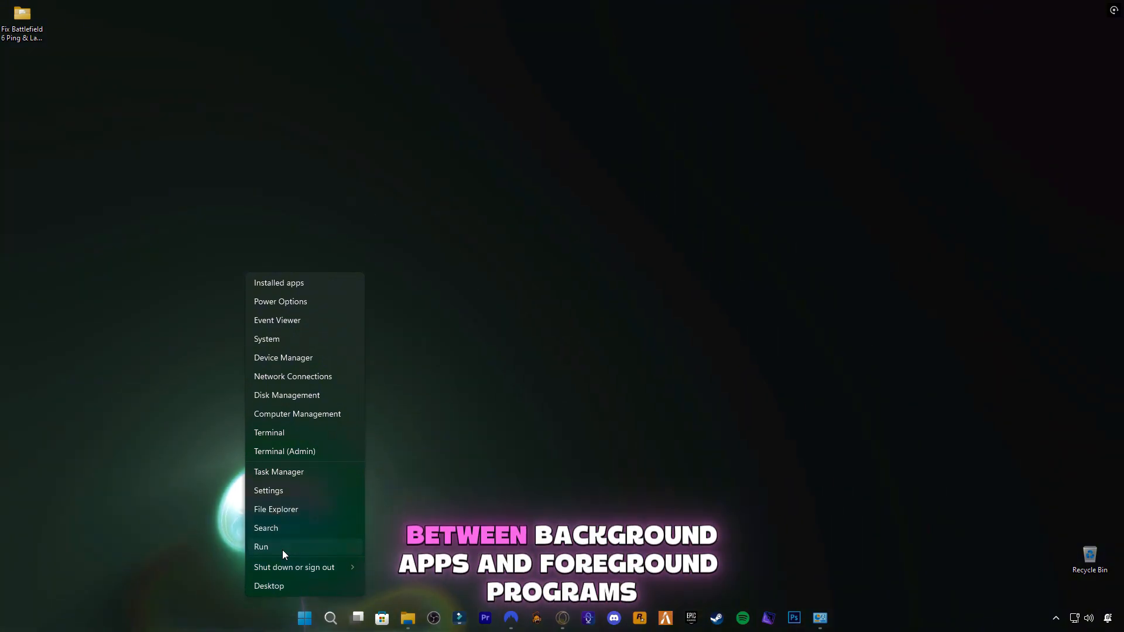
Launch regedit from the Run dialog.
left_click(261, 546)
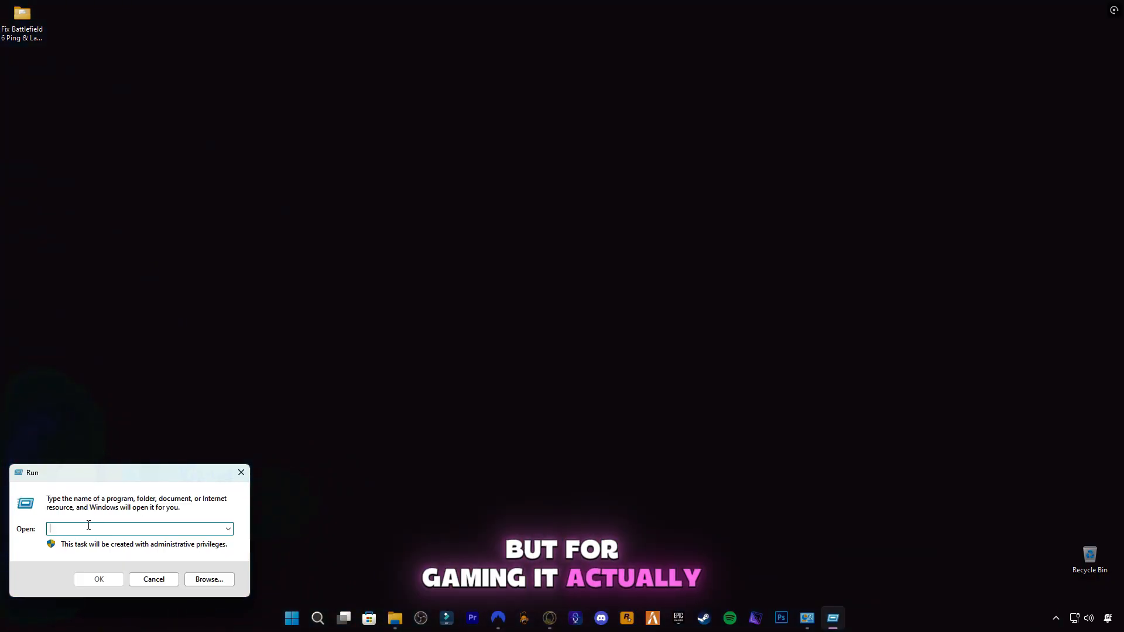
type("regedit")
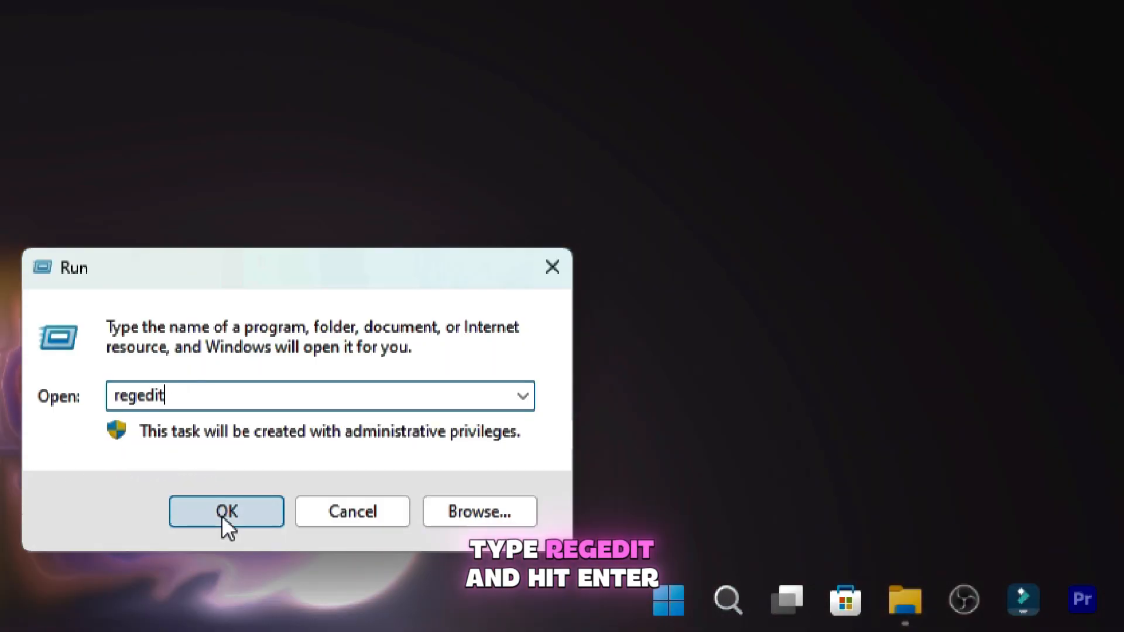
left_click(226, 511)
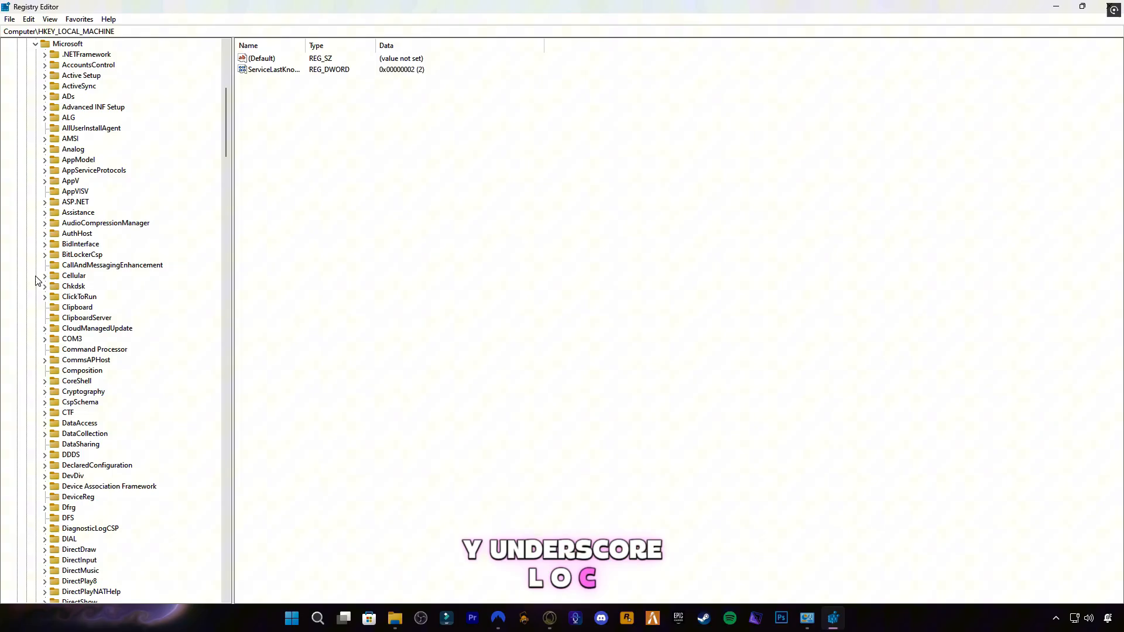
Change NetworkThrottlingIndex in Multimedia\SystemProfile to ffffffff.
scroll("down", 3)
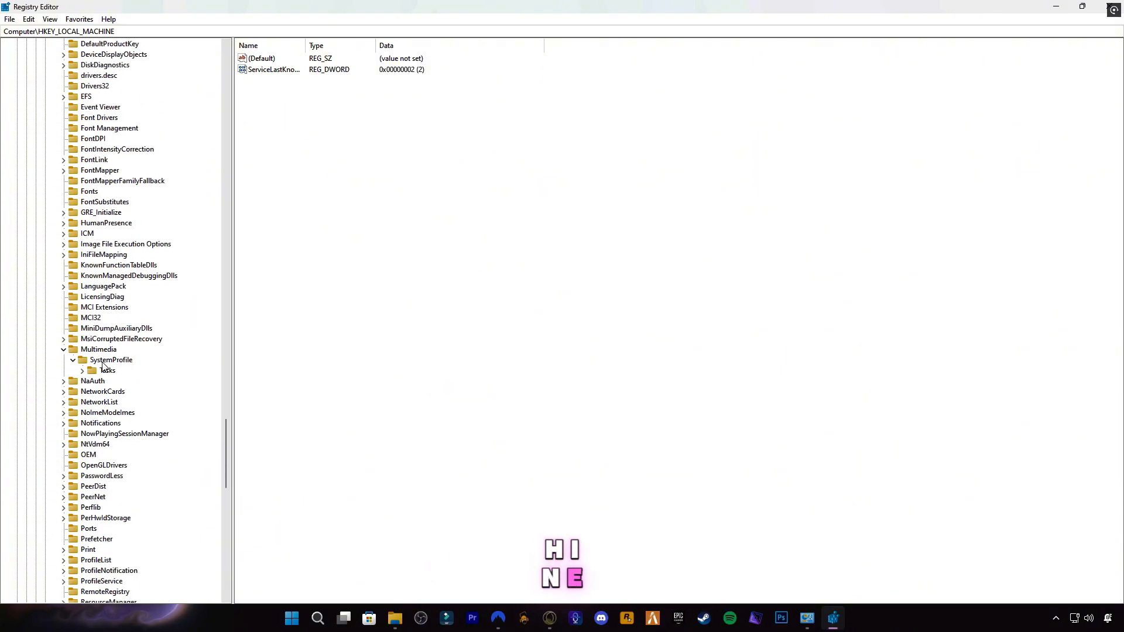
double_click(272, 70)
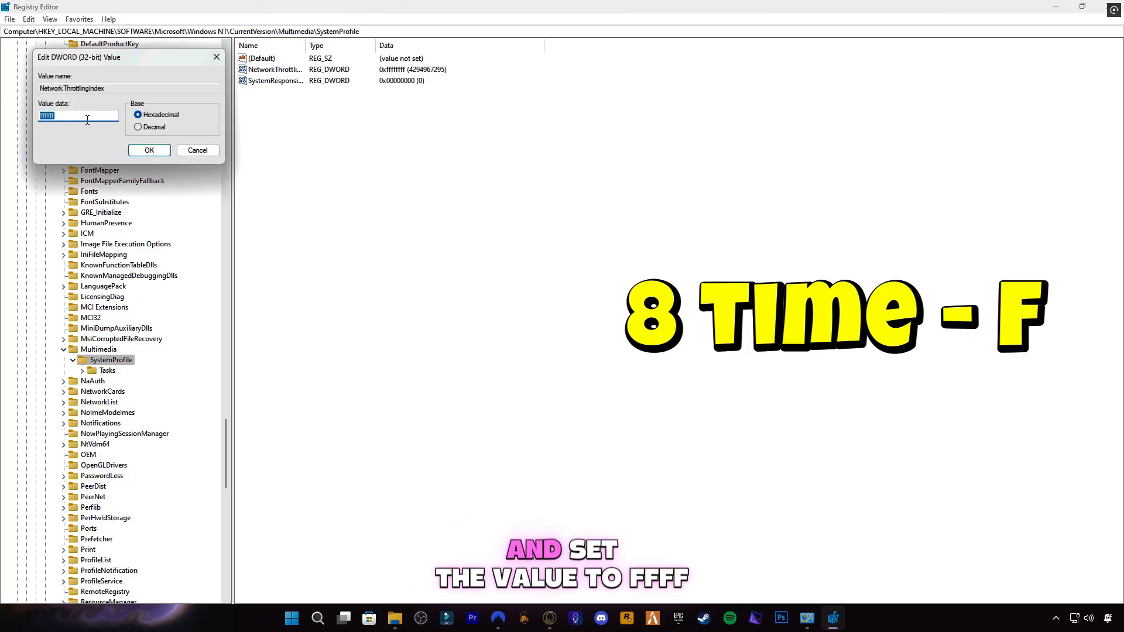
type("f")
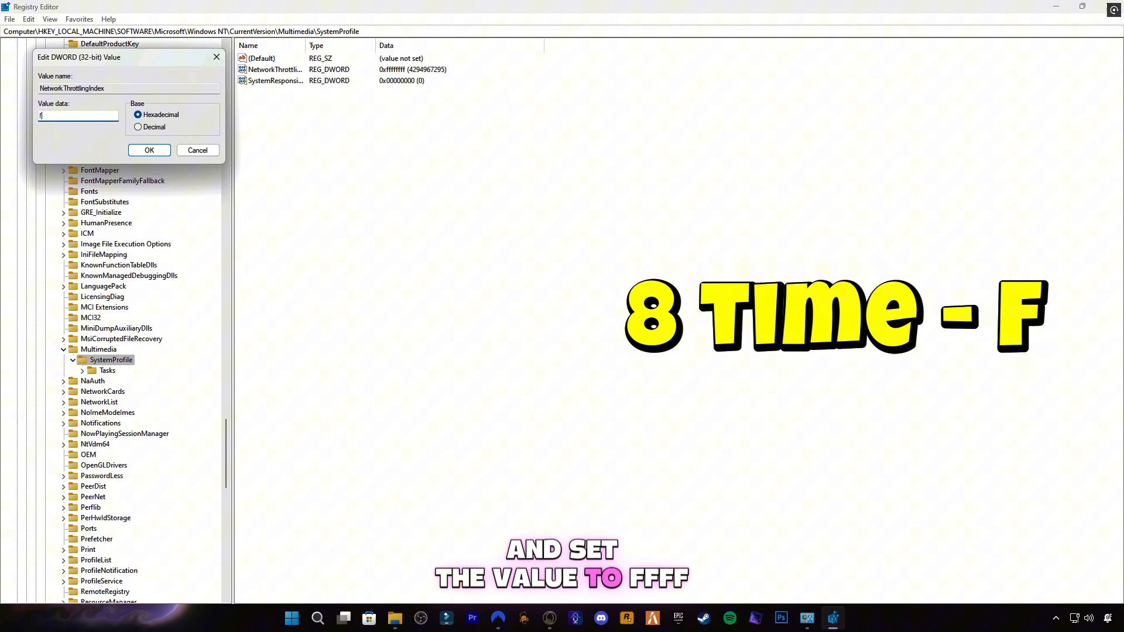
type("fffffff")
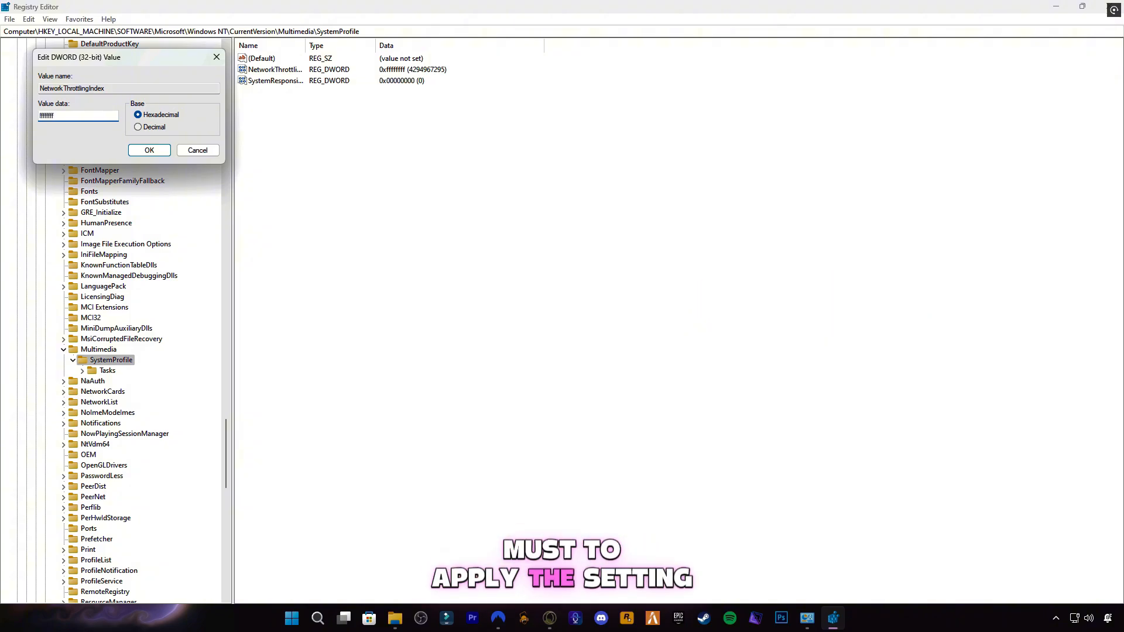
left_click(148, 150)
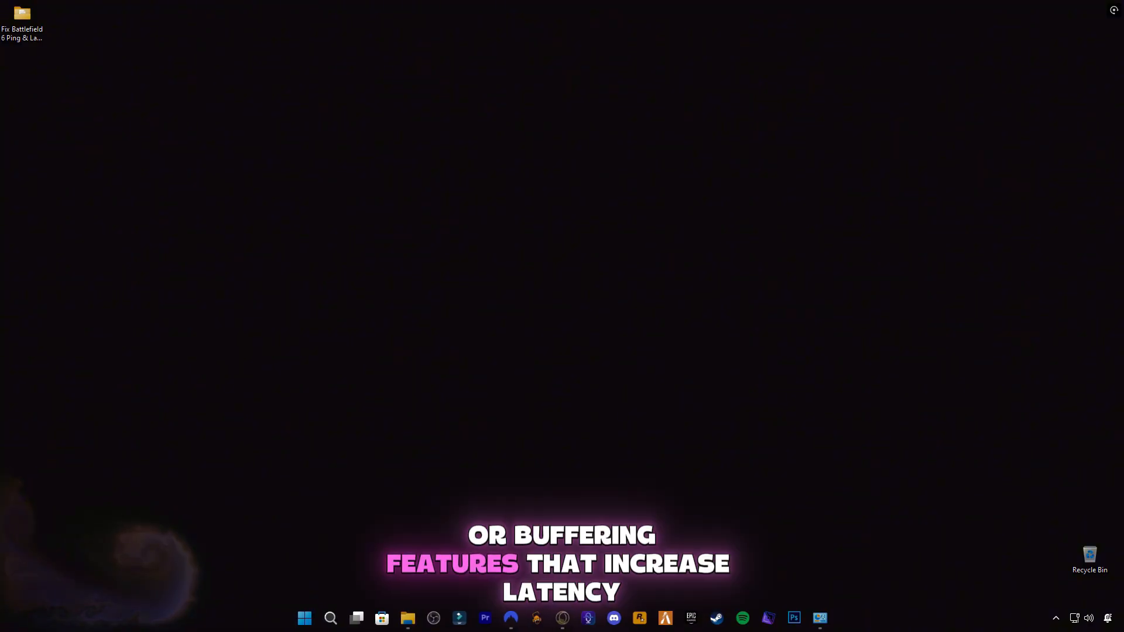
Search Windows for 'device manager' and open Device Manager.
type("device manager")
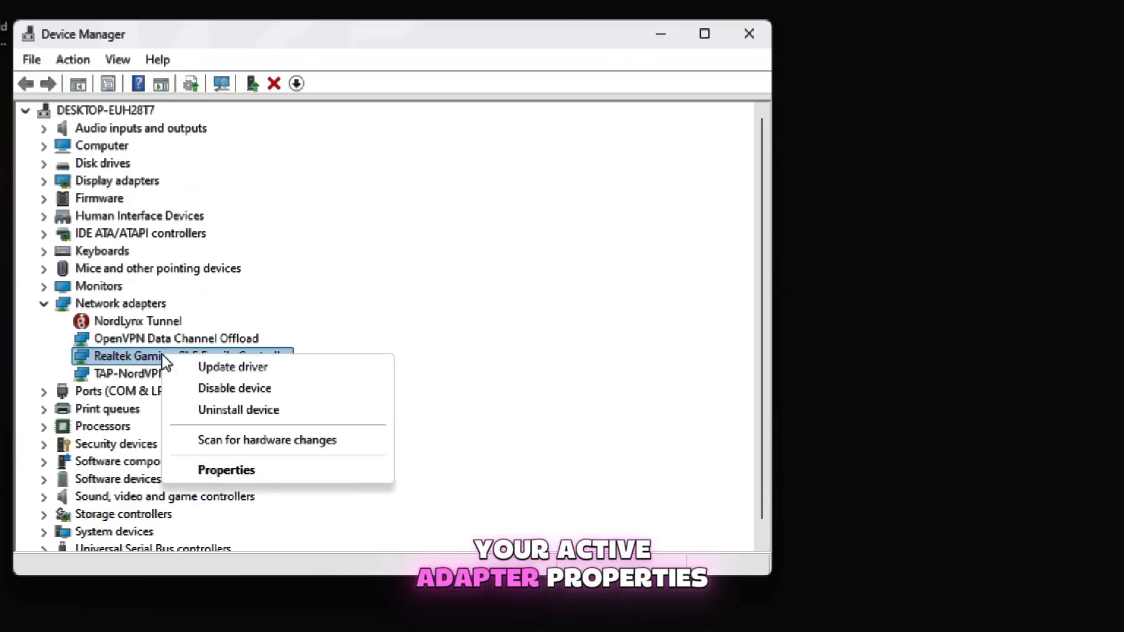
Disable Interrupt Moderation, Energy-Efficient Ethernet and Large Send Offload v2, and set 1.0 Gbps Full Duplex.
left_click(226, 469)
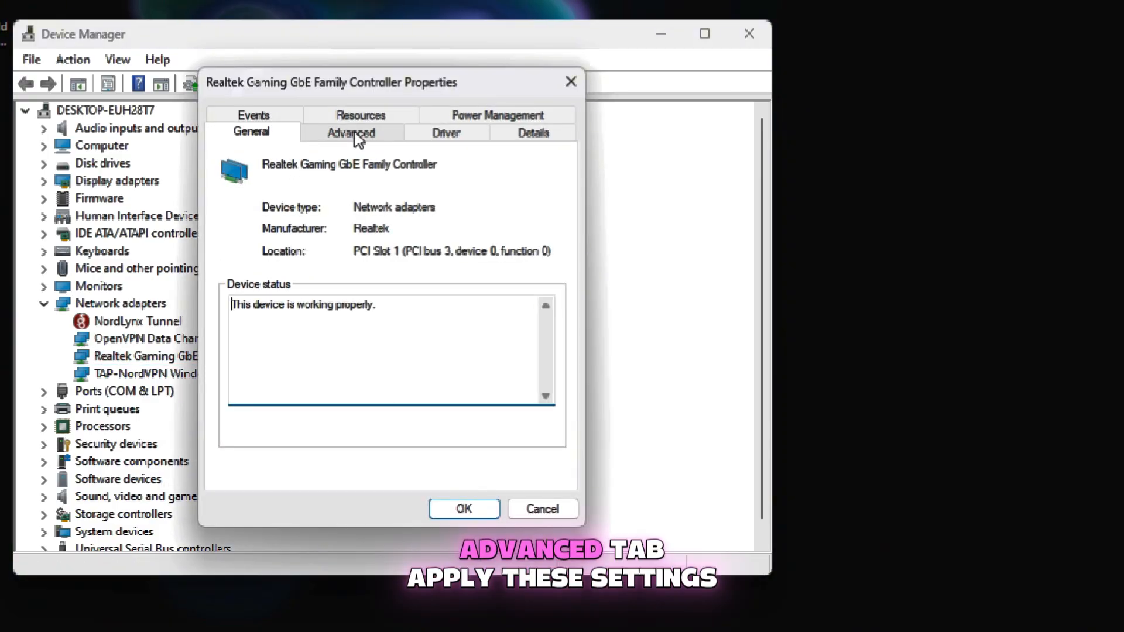
left_click(351, 131)
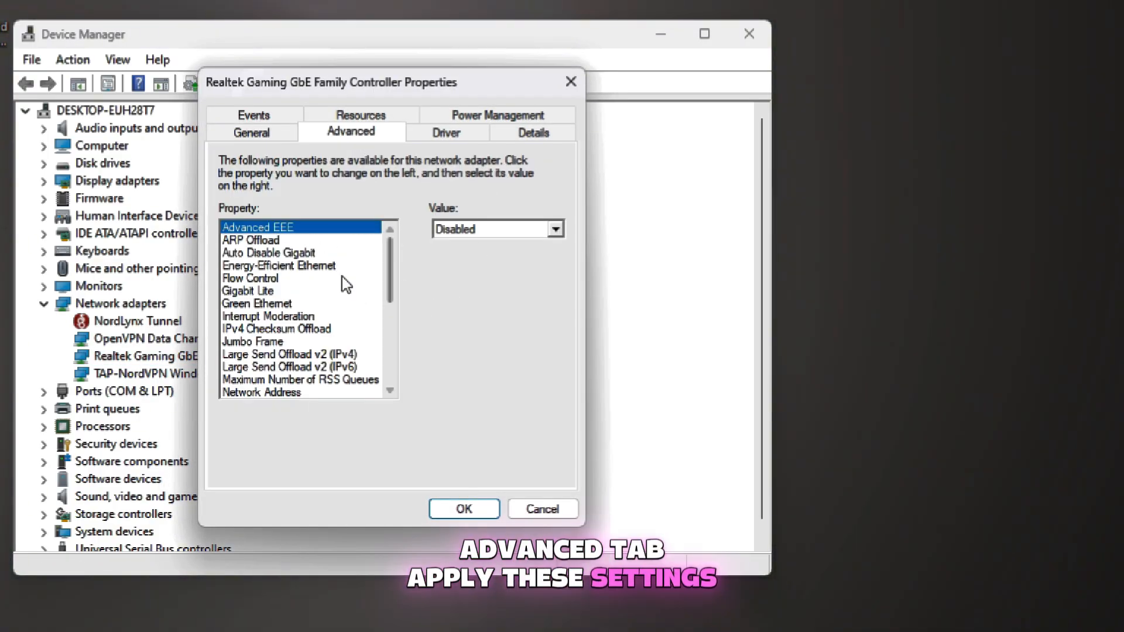
left_click(269, 317)
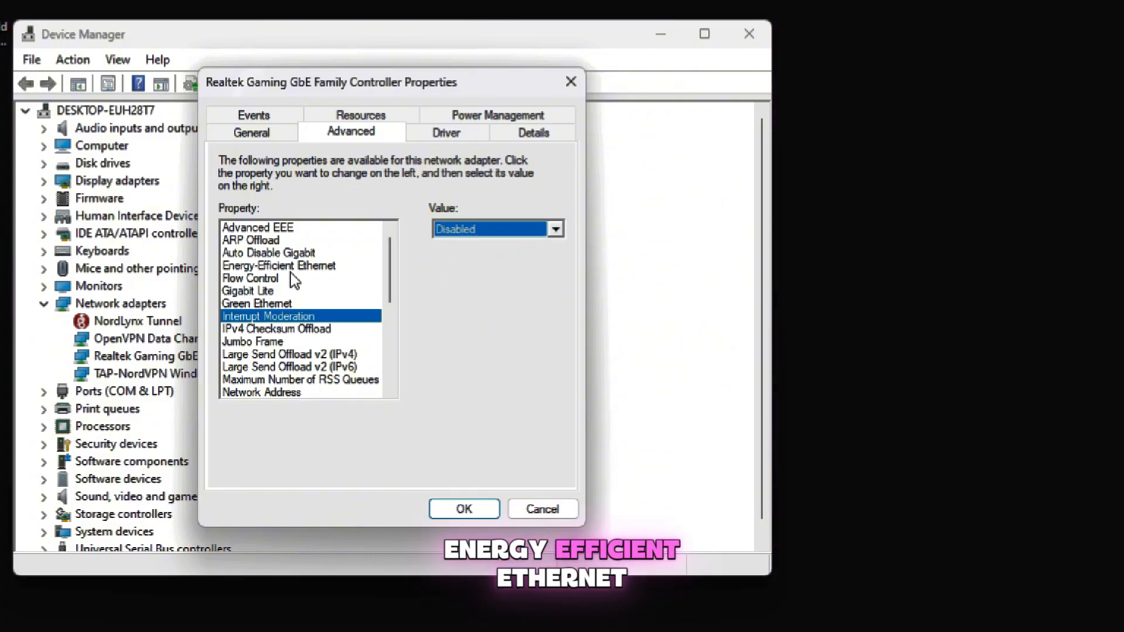
left_click(278, 265)
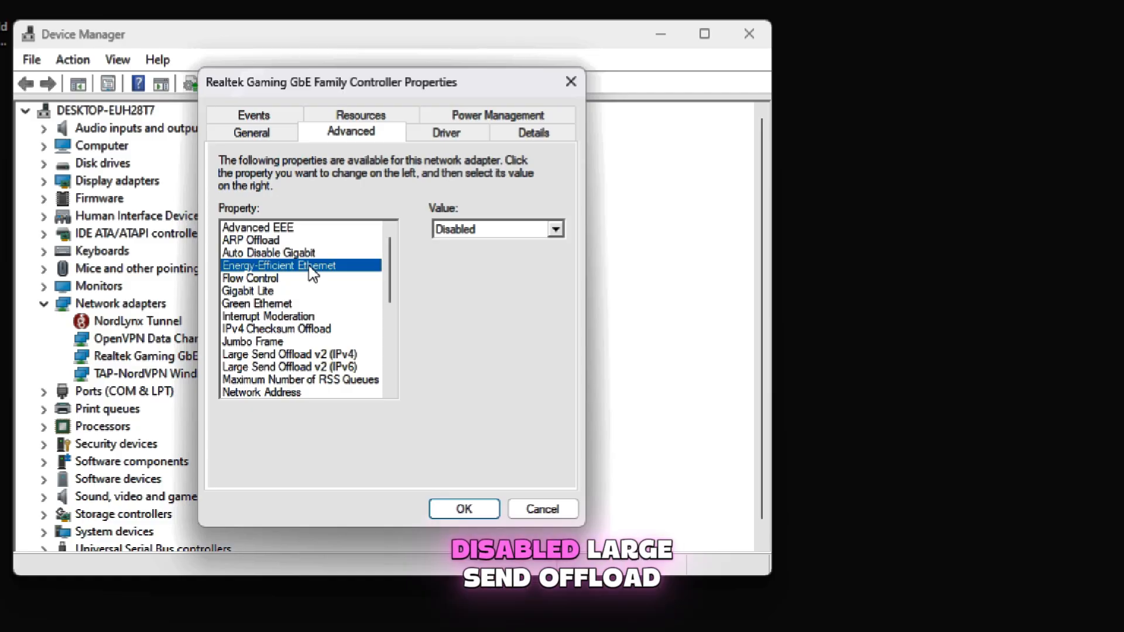
left_click(291, 354)
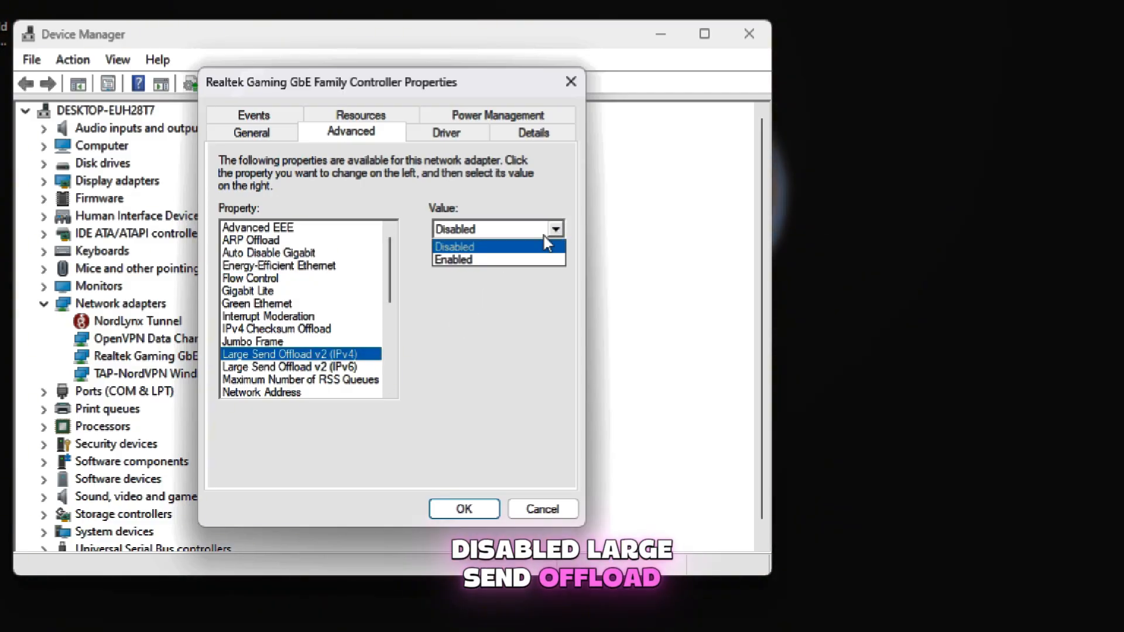
left_click(291, 367)
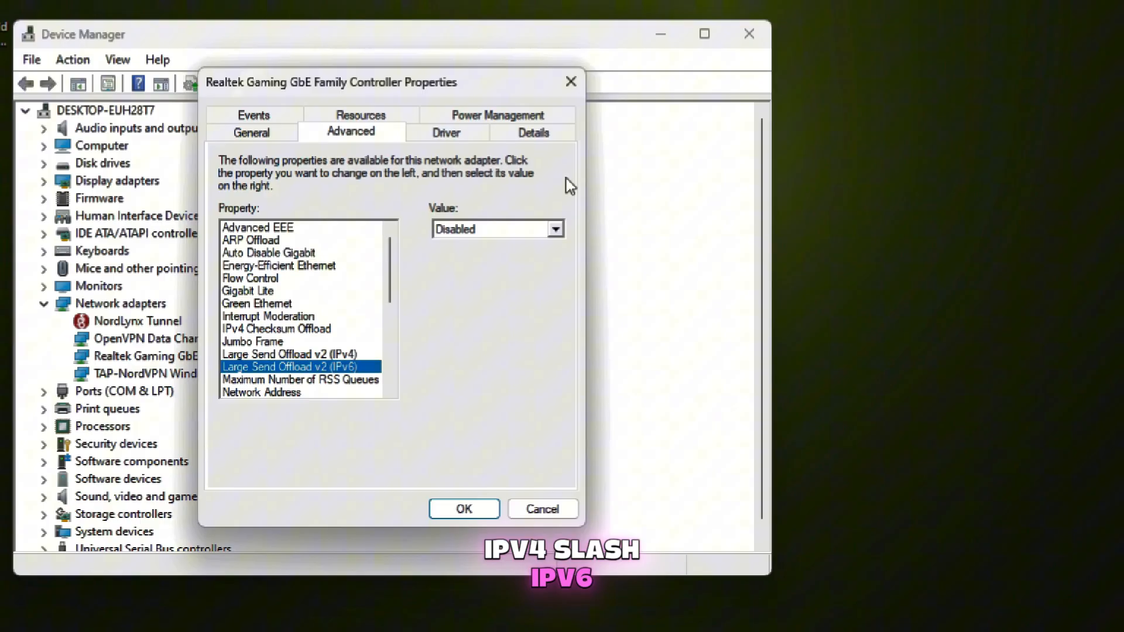
scroll("down", 3)
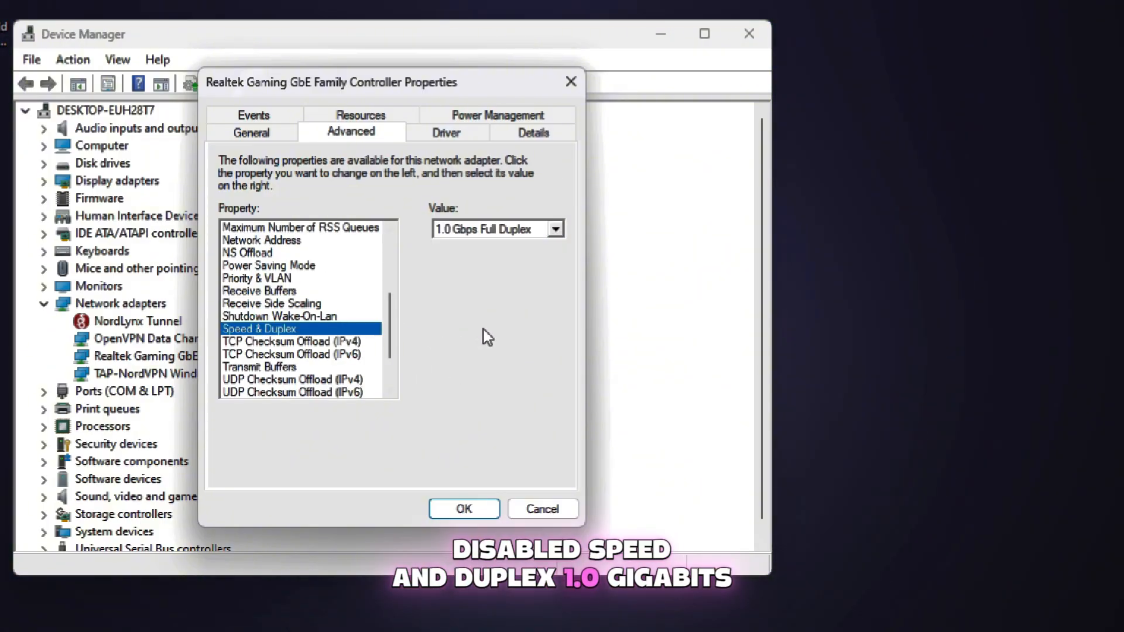
left_click(555, 227)
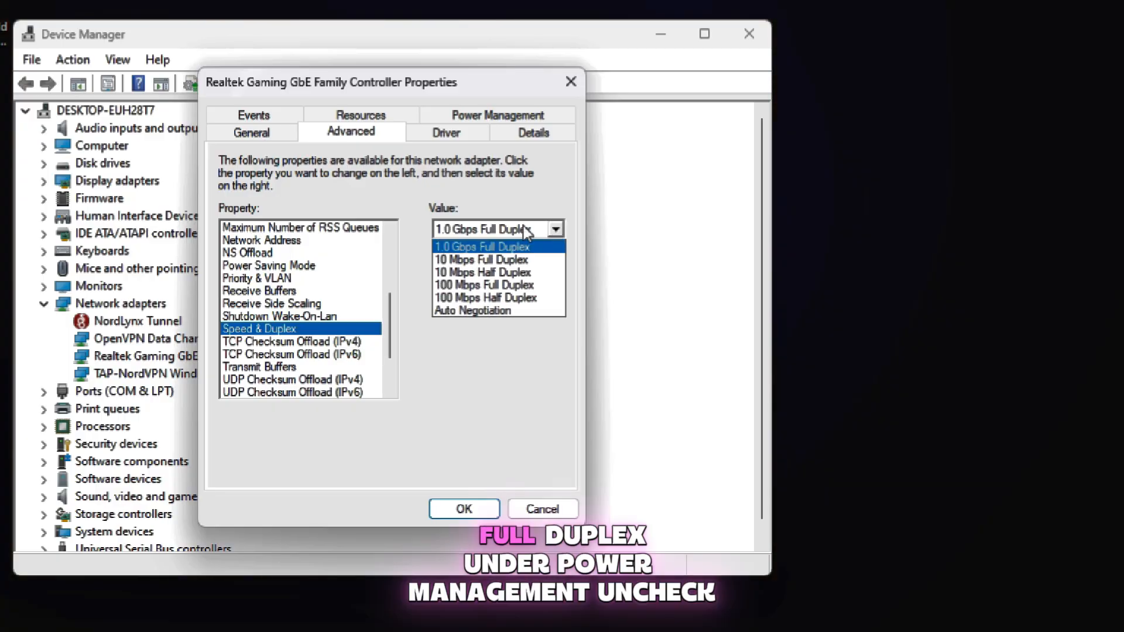
left_click(498, 115)
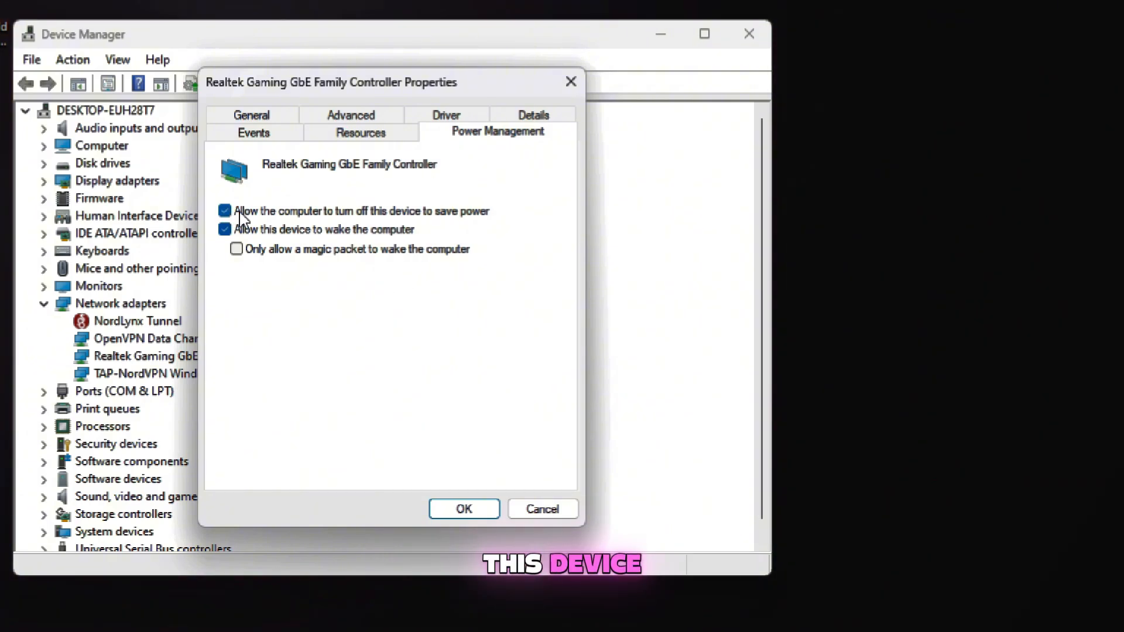
Uncheck 'Allow the computer to turn off this device to save power', apply, and close Device Manager.
left_click(224, 210)
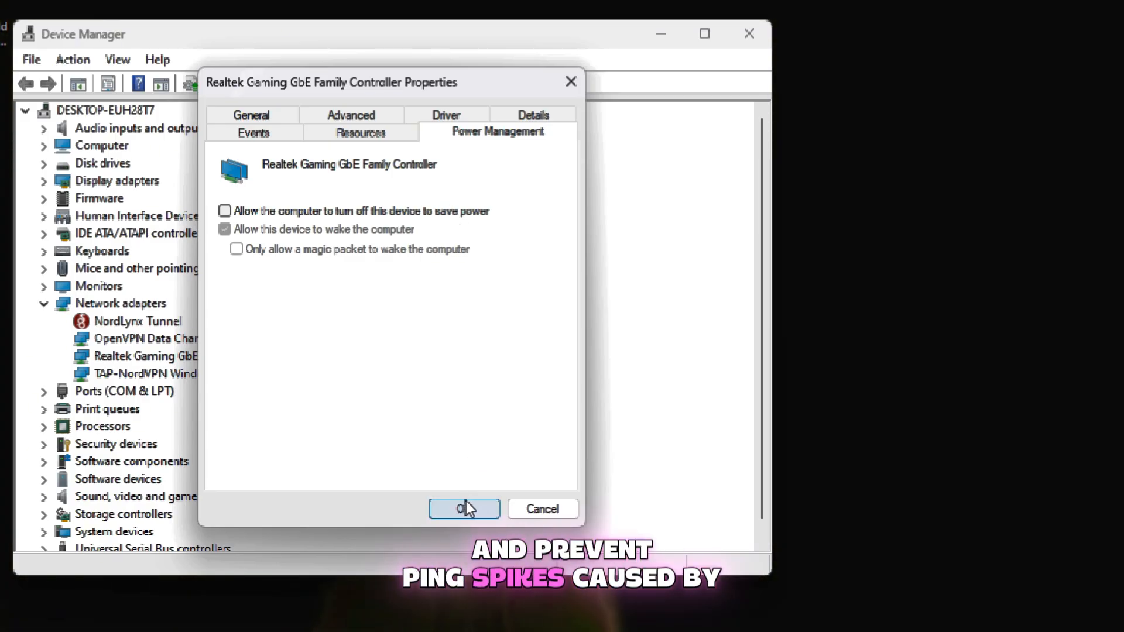
left_click(464, 509)
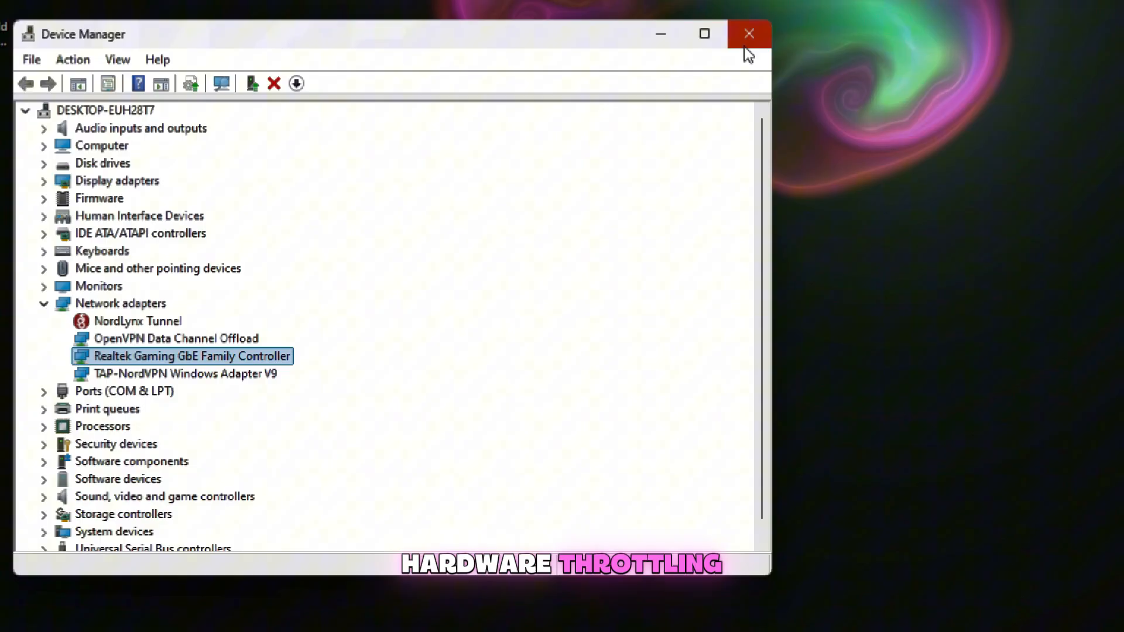
left_click(749, 34)
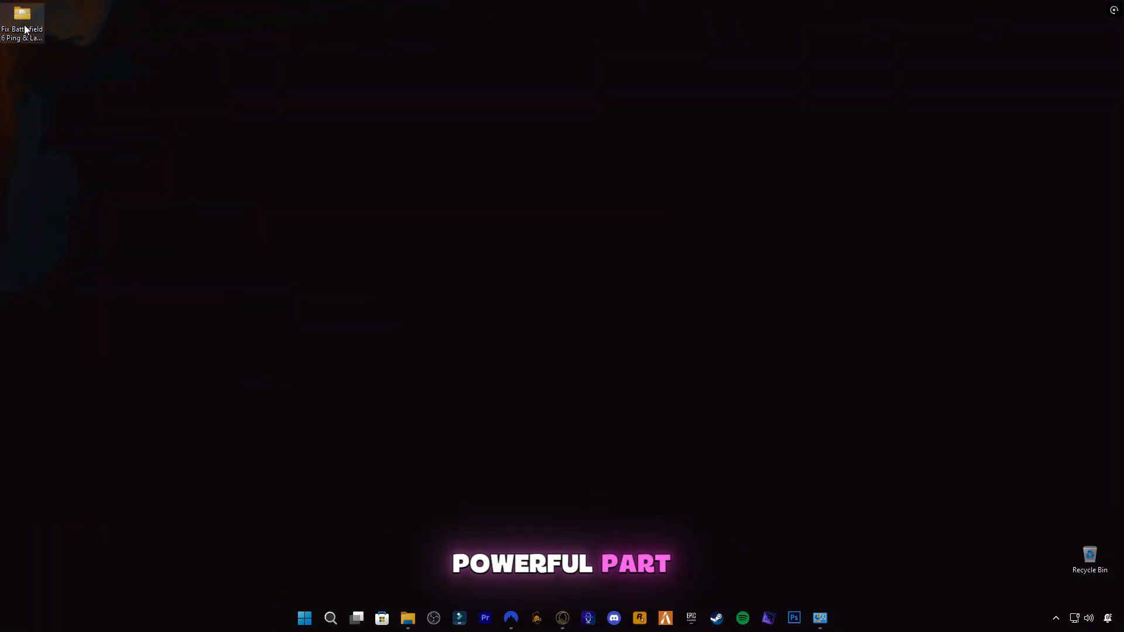
Open the Fix Battlefield 6 Ping & Latency Pack folder and select PingFix.reg.
double_click(21, 13)
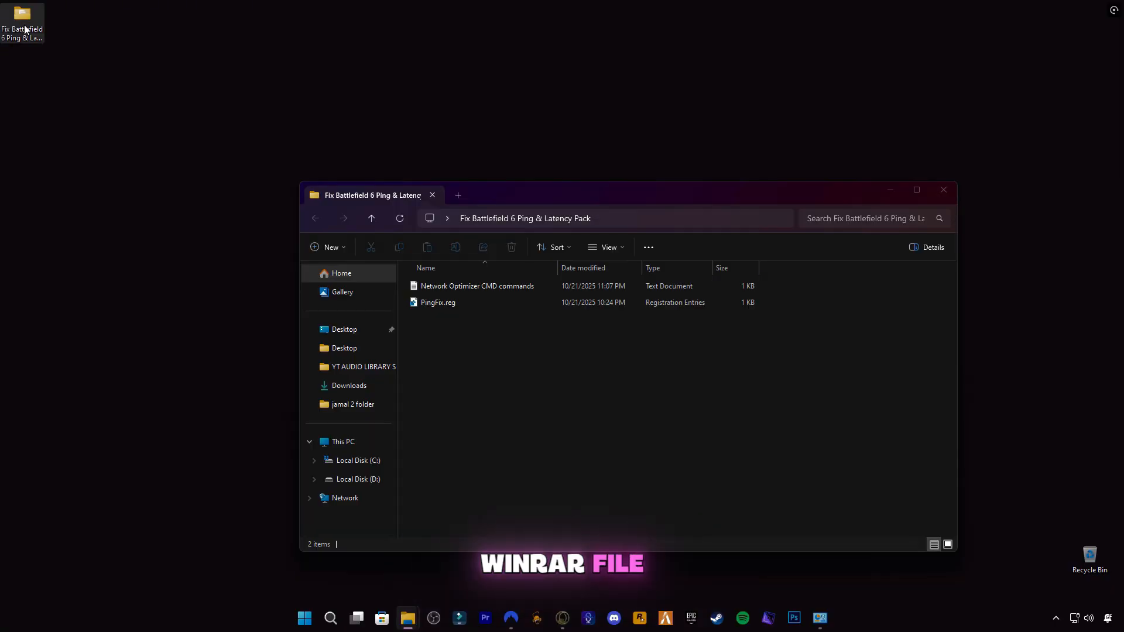
left_click(915, 190)
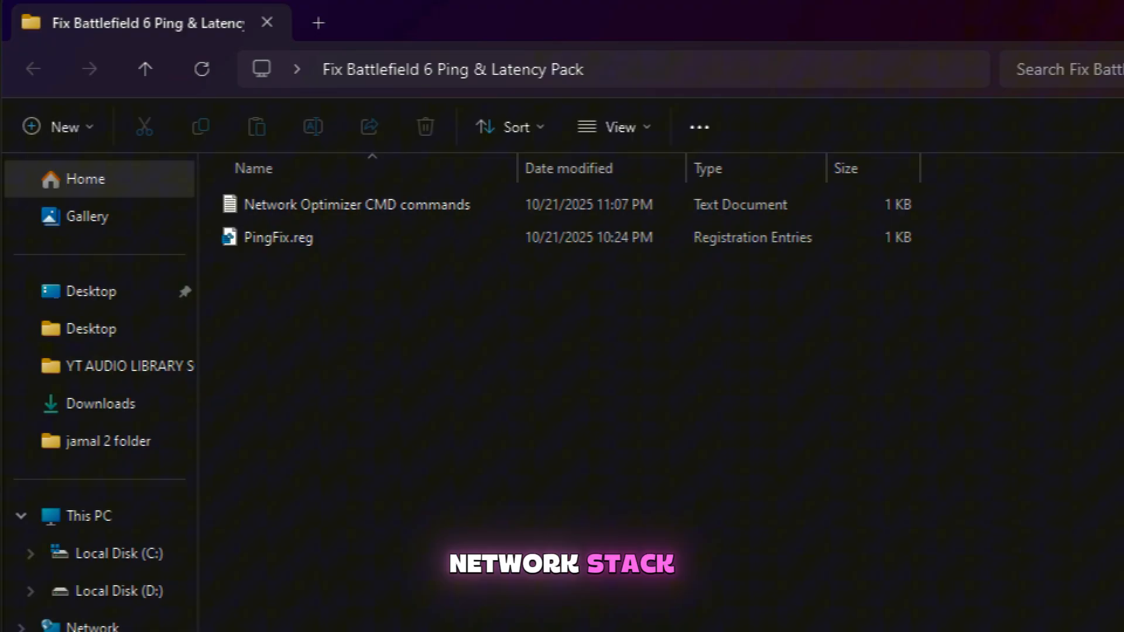
left_click(917, 189)
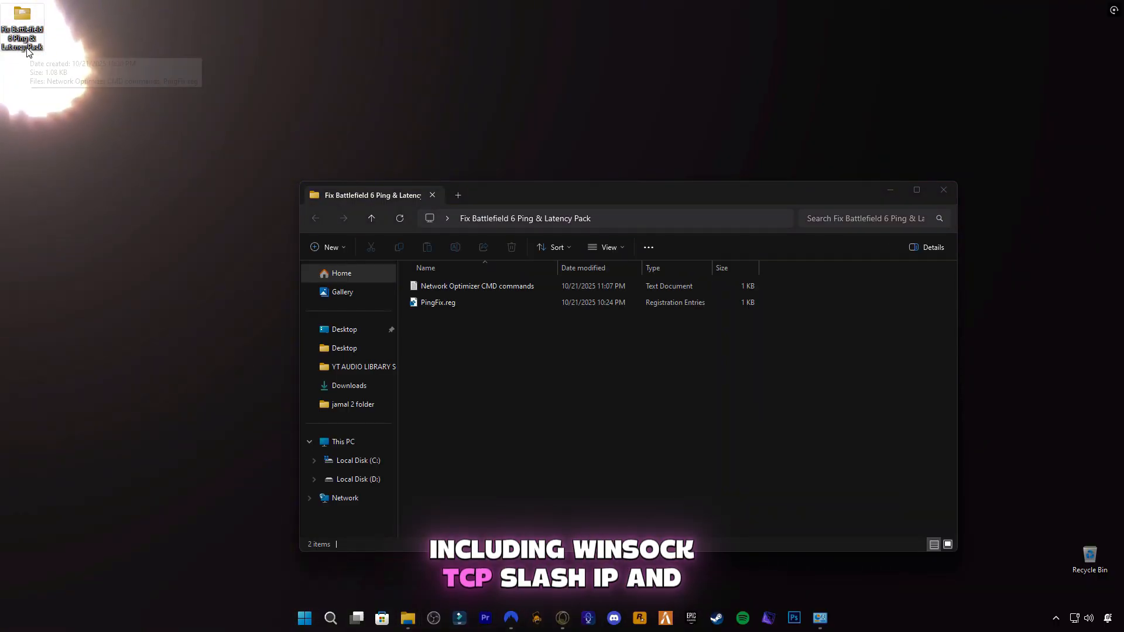
mouse_move(247, 311)
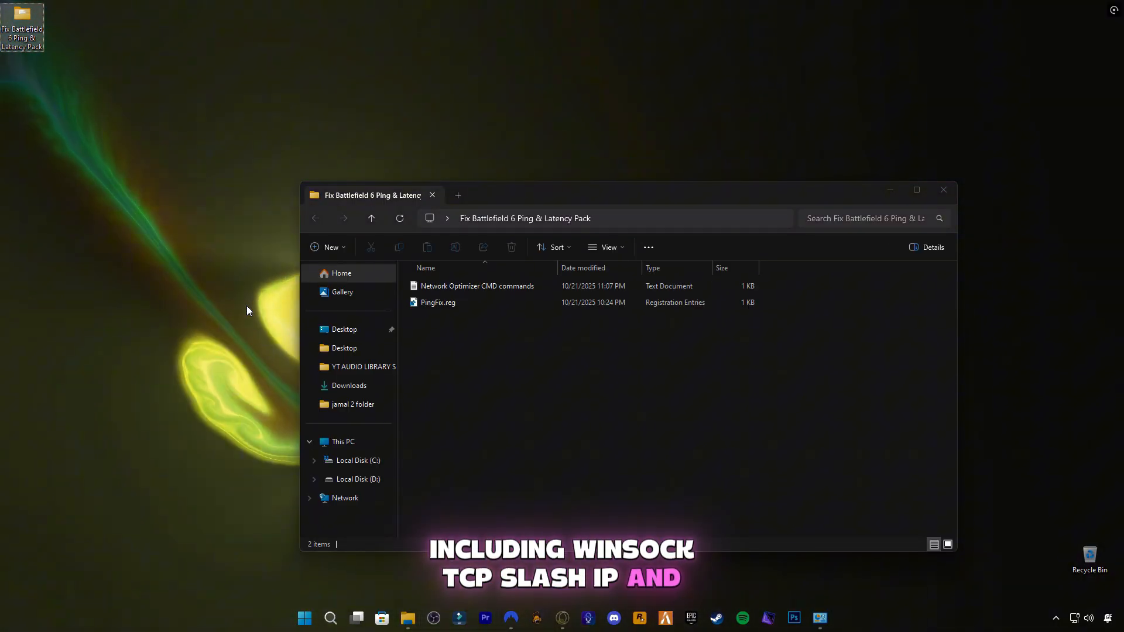
left_click(437, 302)
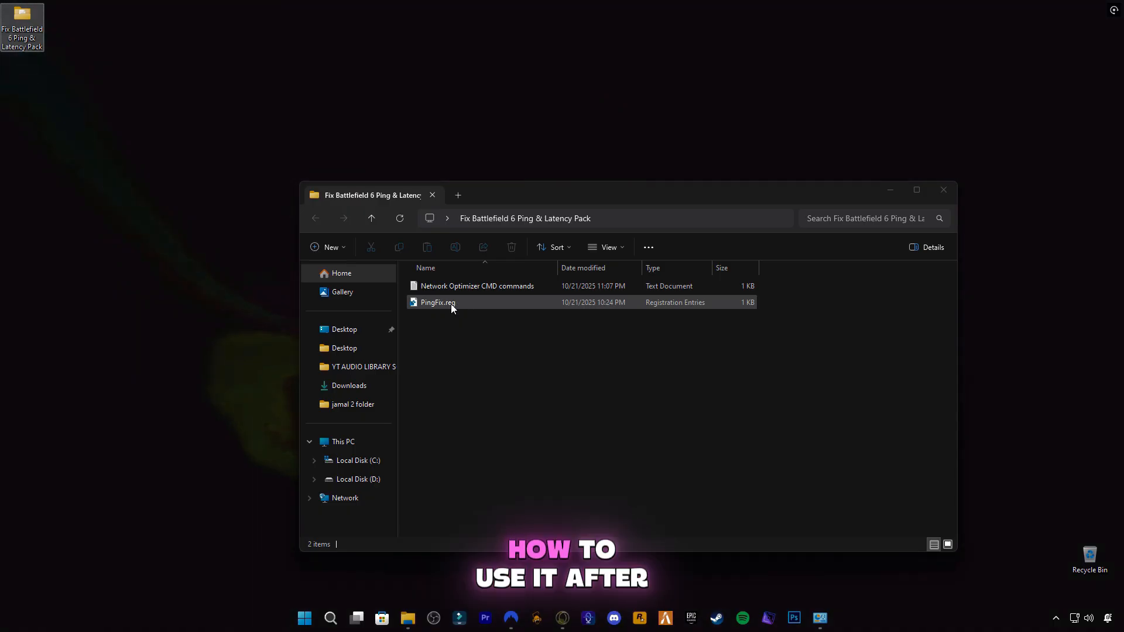
Merge PingFix.reg into the registry and confirm the success message.
right_click(438, 302)
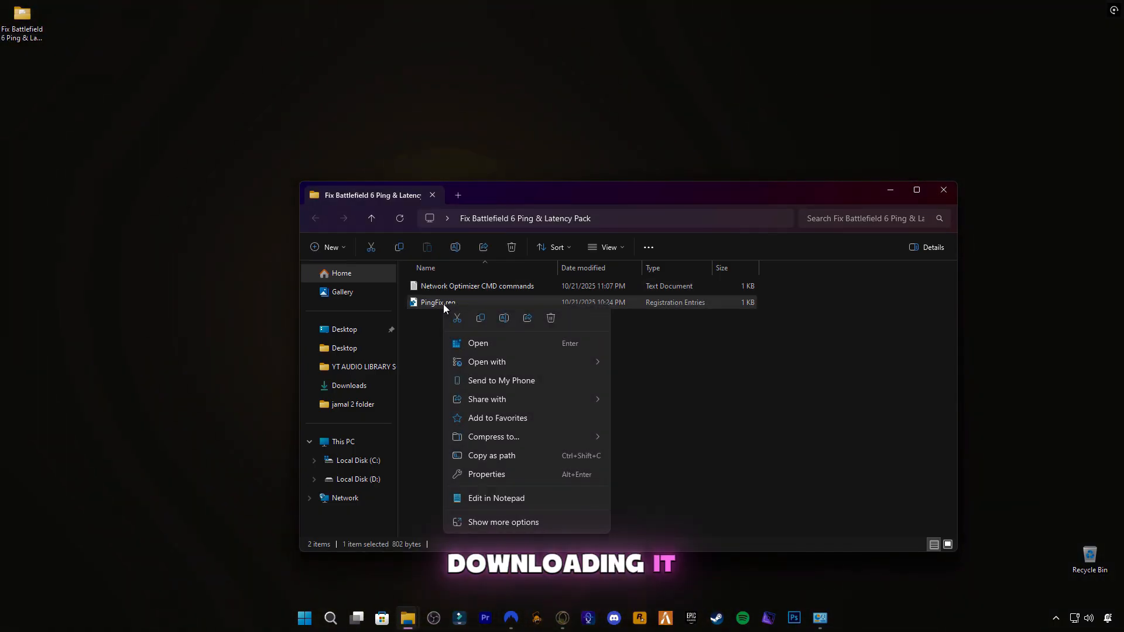
left_click(502, 522)
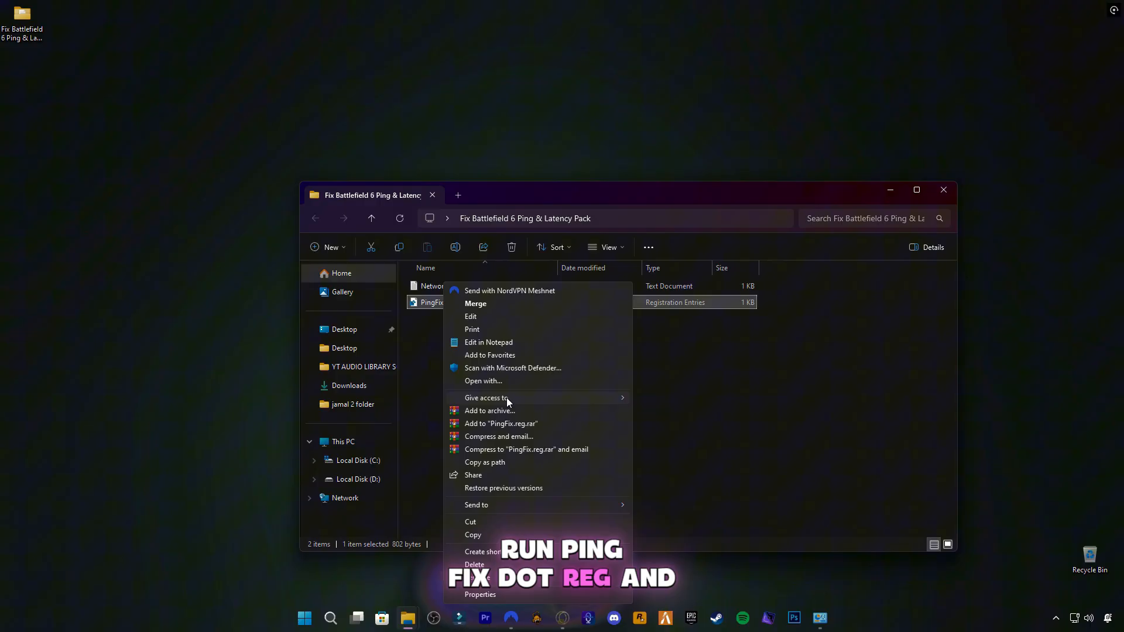
left_click(475, 303)
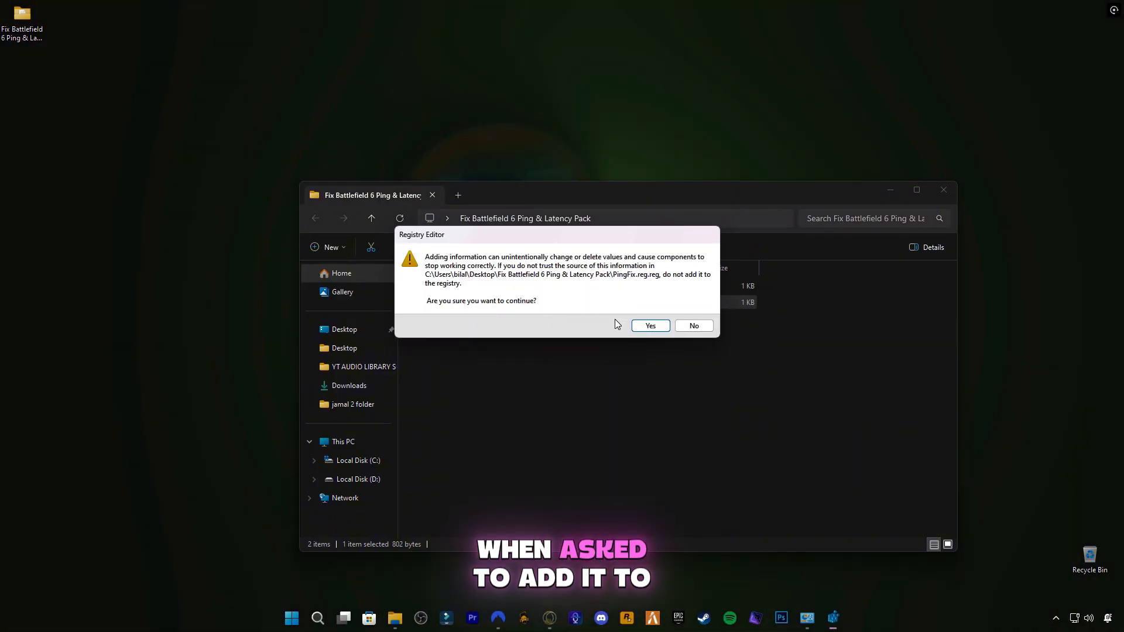
left_click(649, 326)
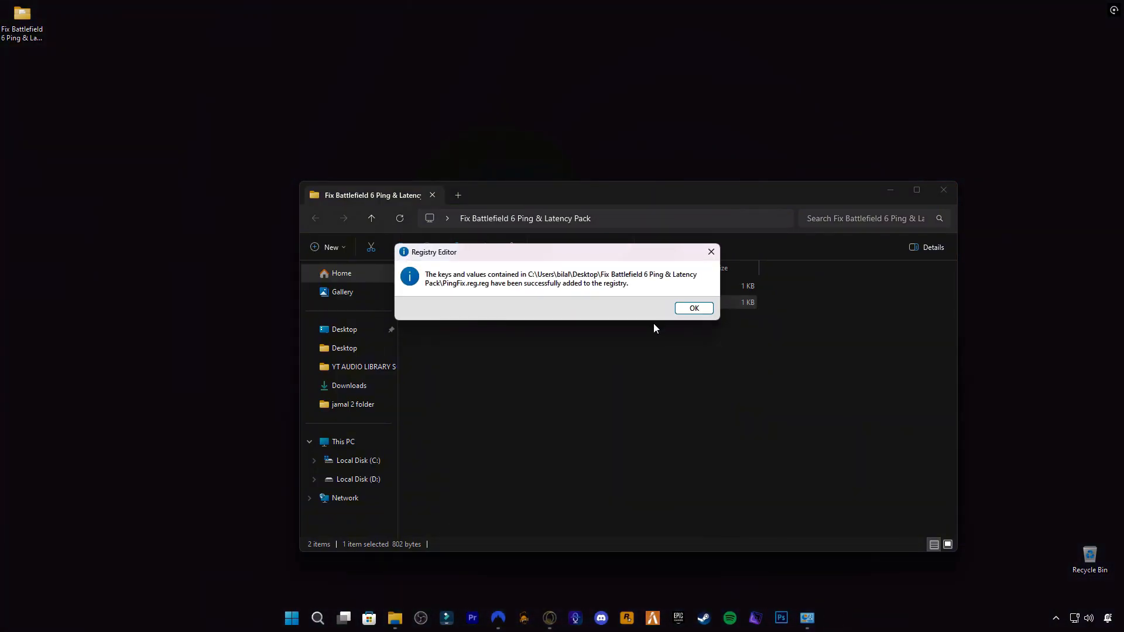
left_click(692, 309)
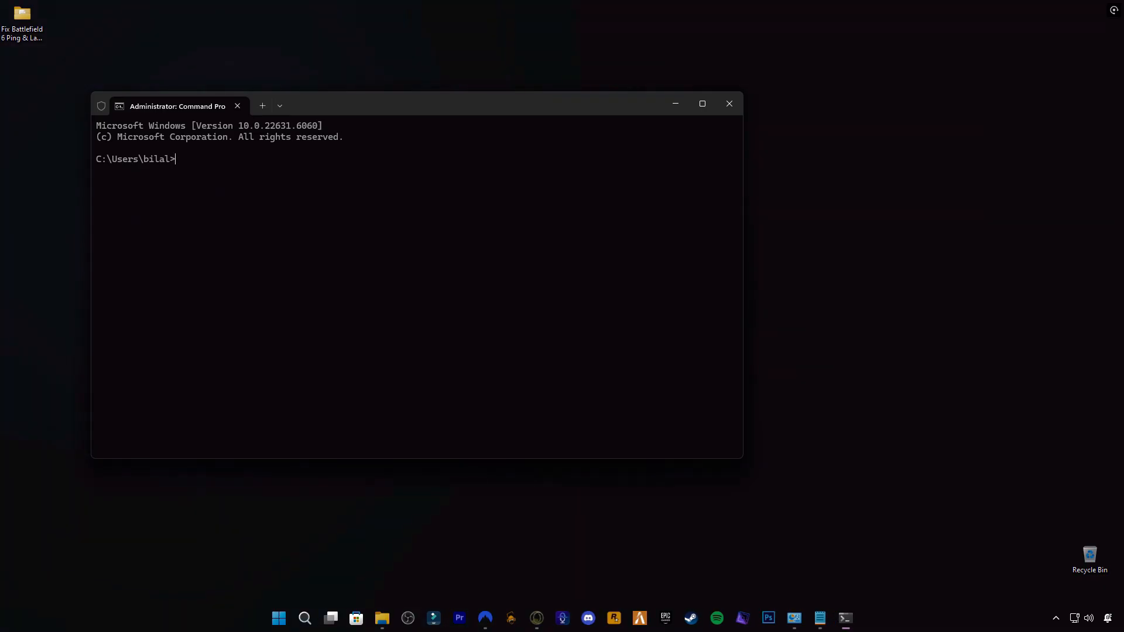
Run ipconfig /flushdns and exit the Command Prompt.
type("ipconfig /flushdns")
type("e")
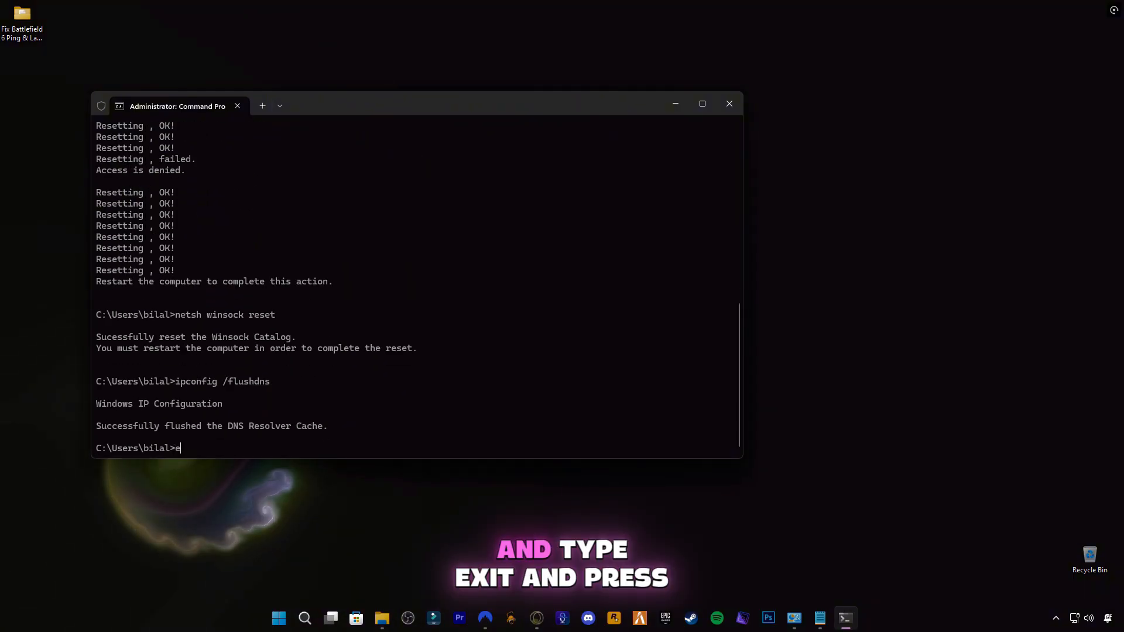
key("enter")
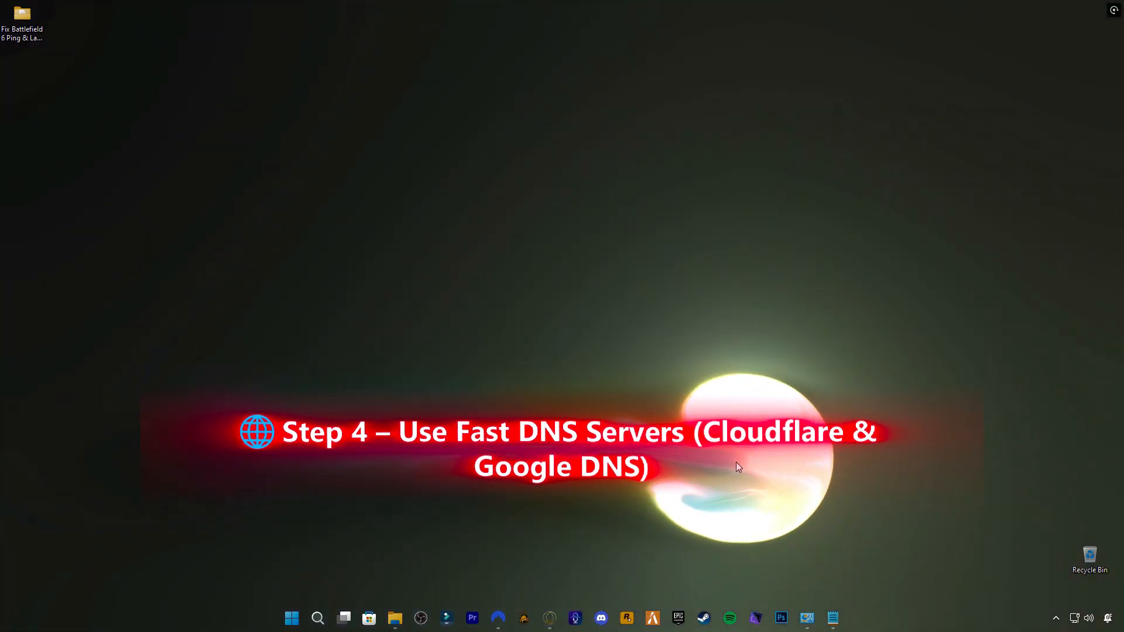
Open Control Panel, go to Network Connections, and select IPv4 in the Ethernet properties.
left_click(291, 618)
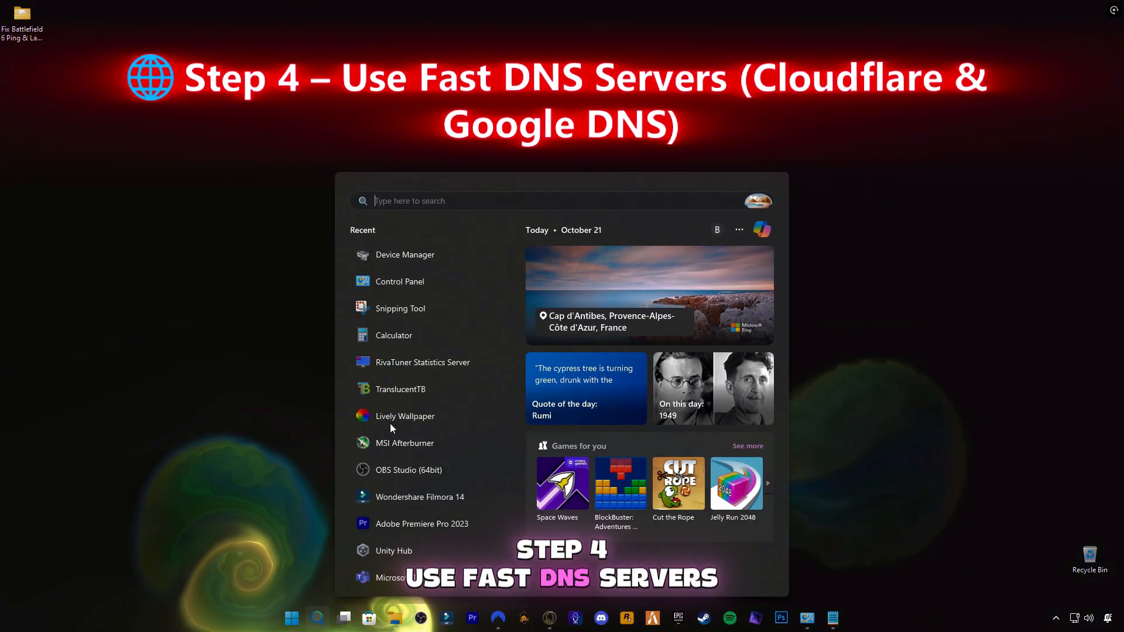
type("control Panel")
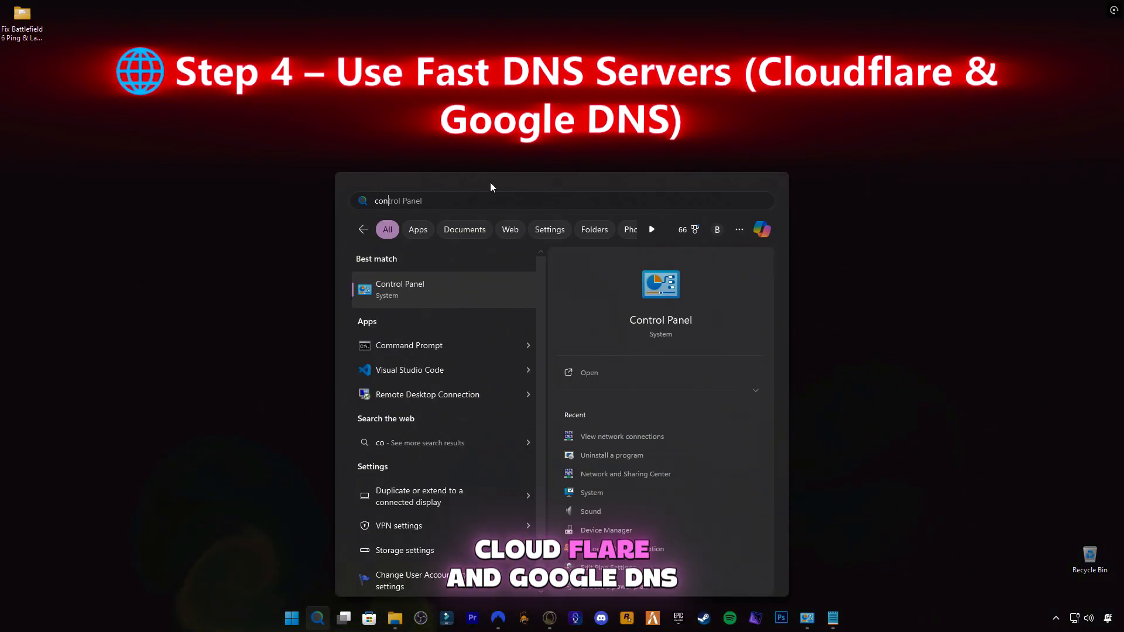
left_click(400, 289)
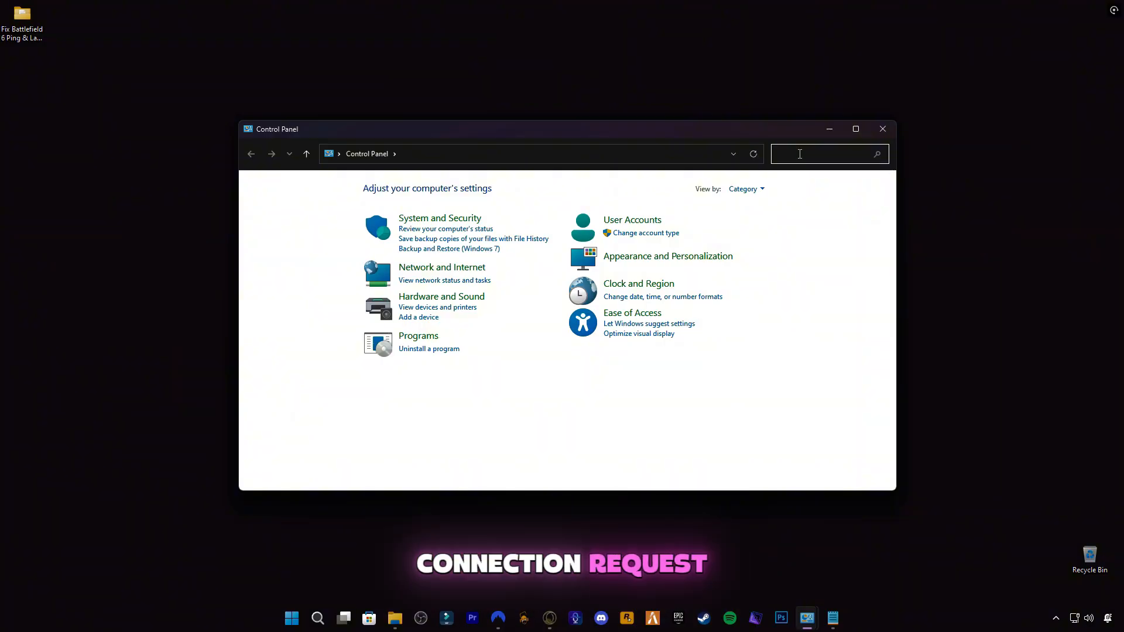
type("connection")
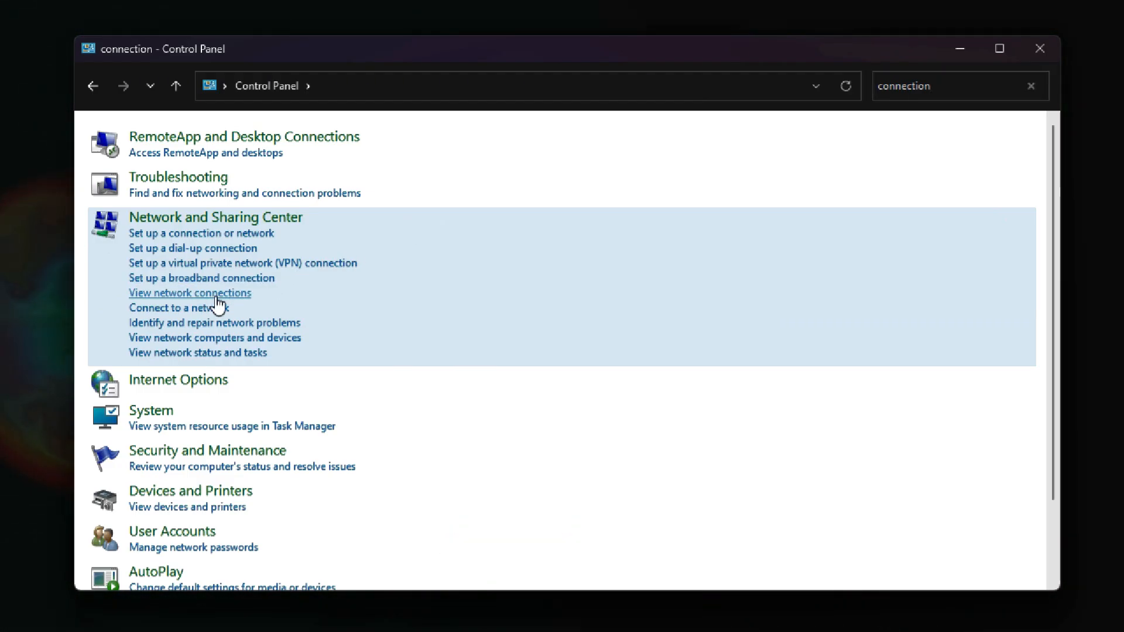
left_click(189, 293)
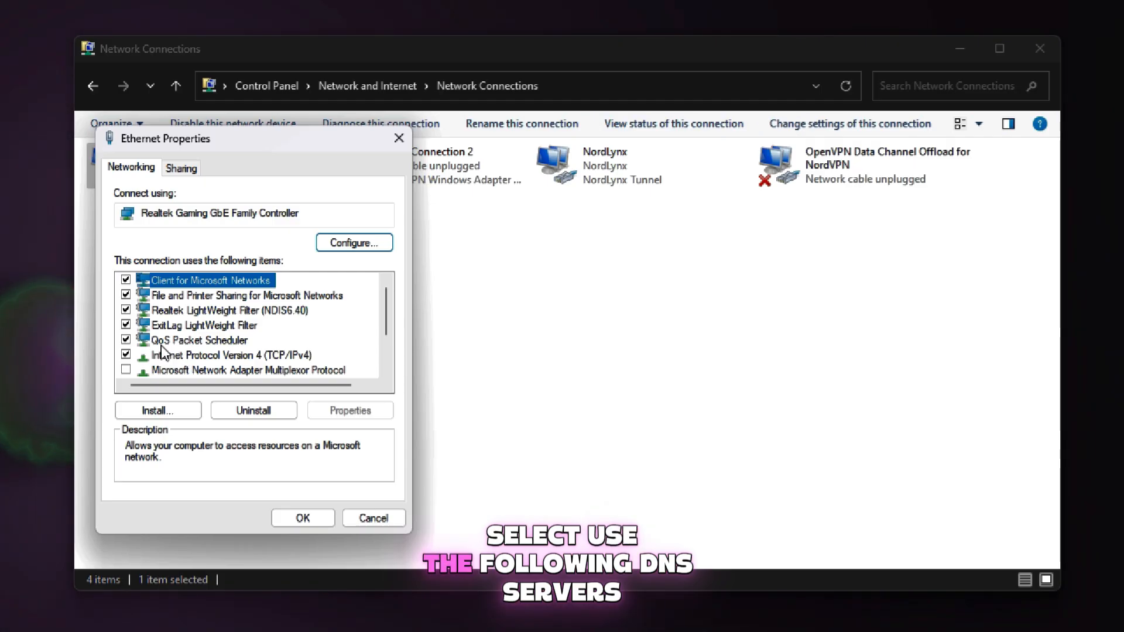
left_click(229, 355)
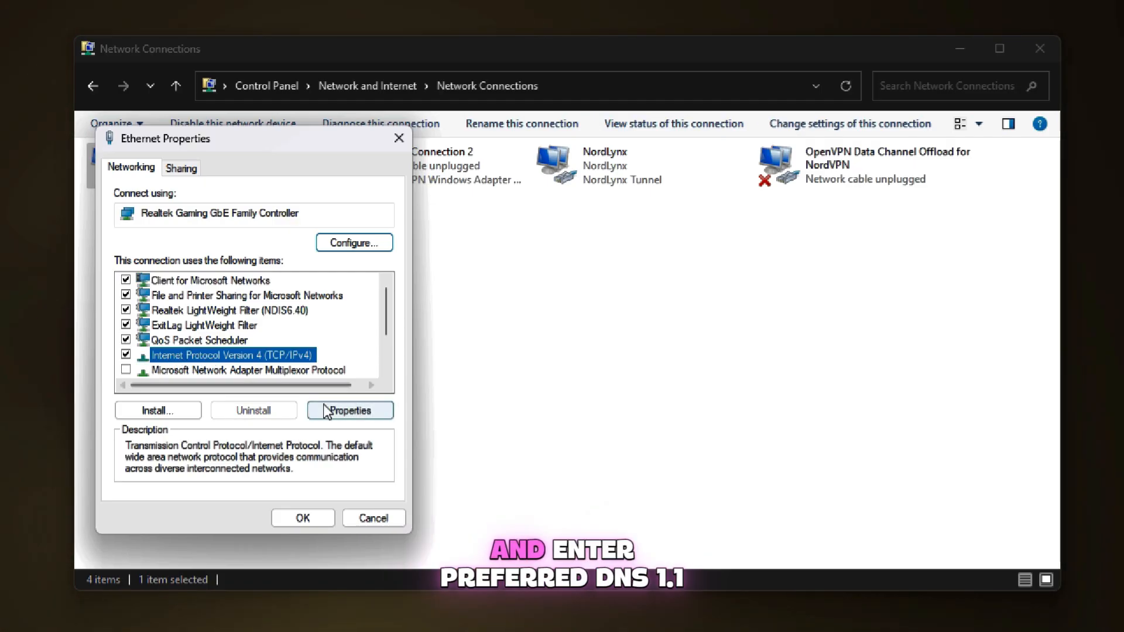
Set the Ethernet IPv4 DNS servers to 1.1.1.1 and 8.8.8.8.
left_click(349, 410)
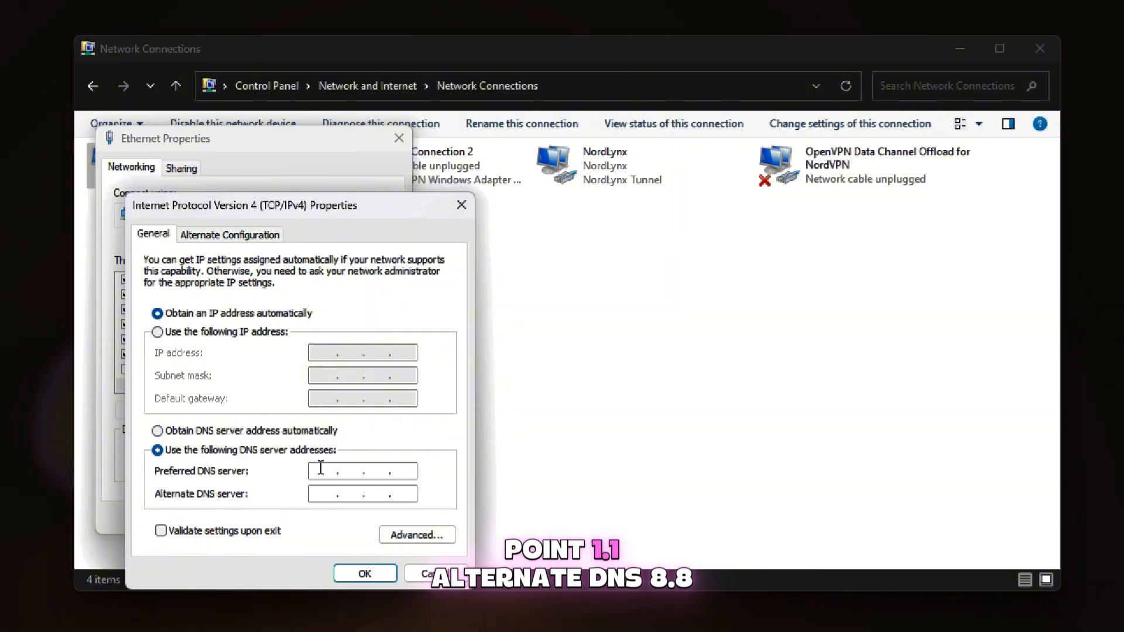
left_click(362, 470)
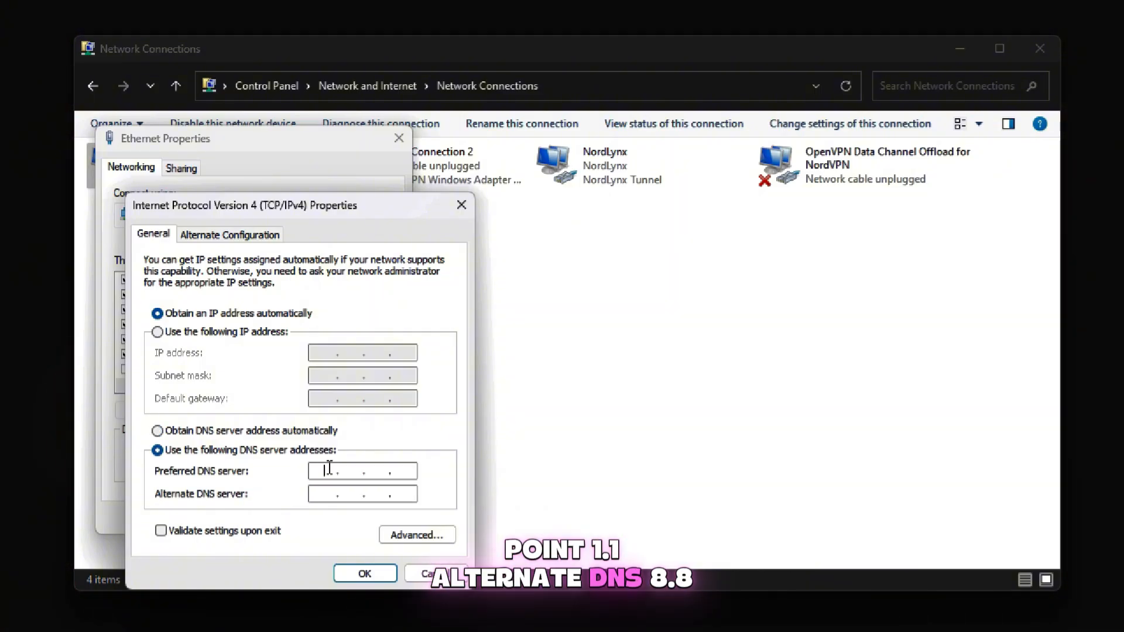
type("1.1.1.")
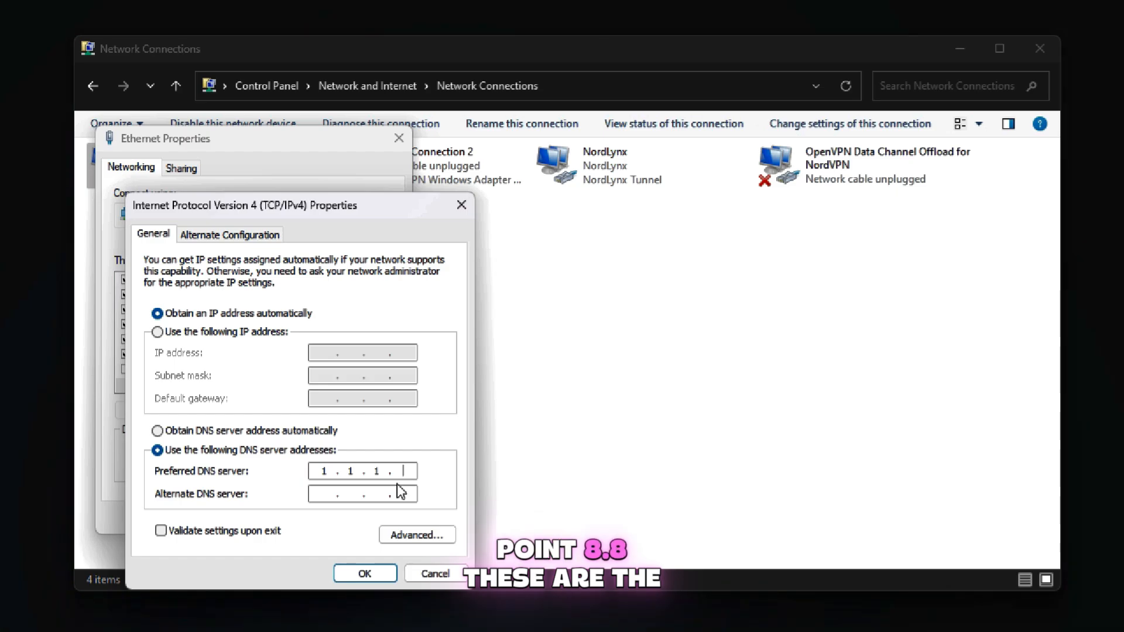
type("8")
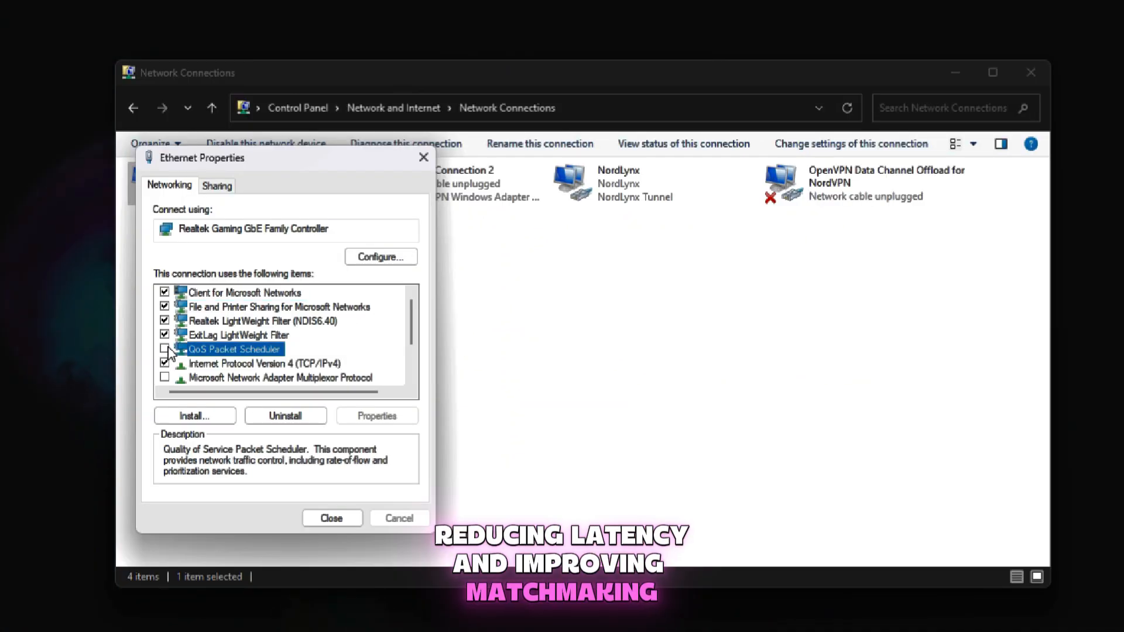
Turn off QoS Packet Scheduler, apply, and close the network connections window.
left_click(165, 349)
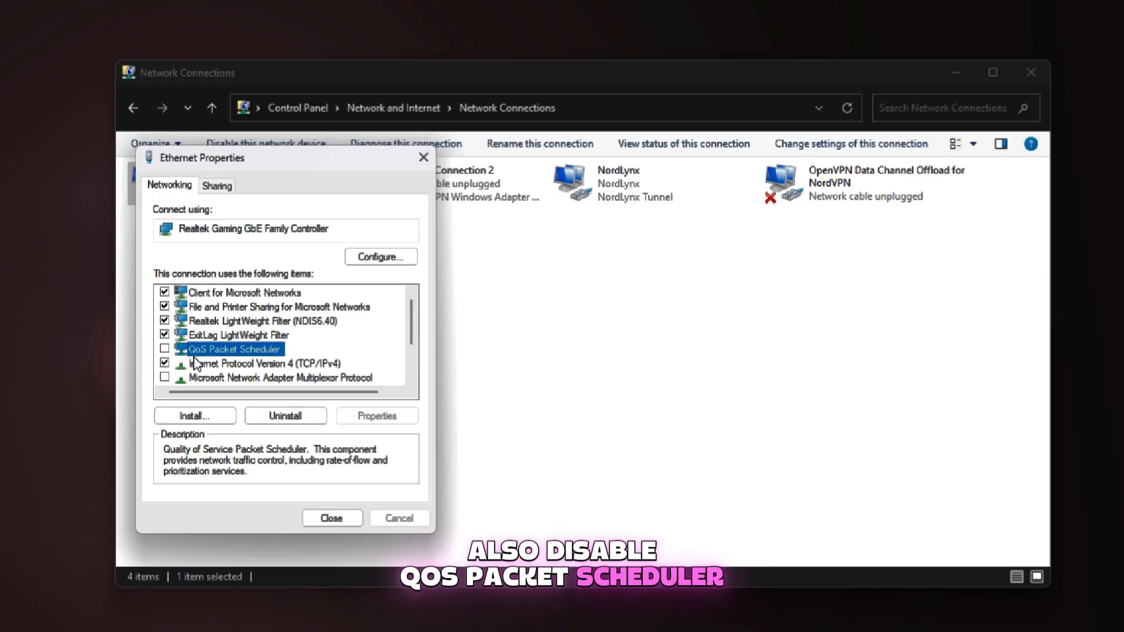
left_click(331, 518)
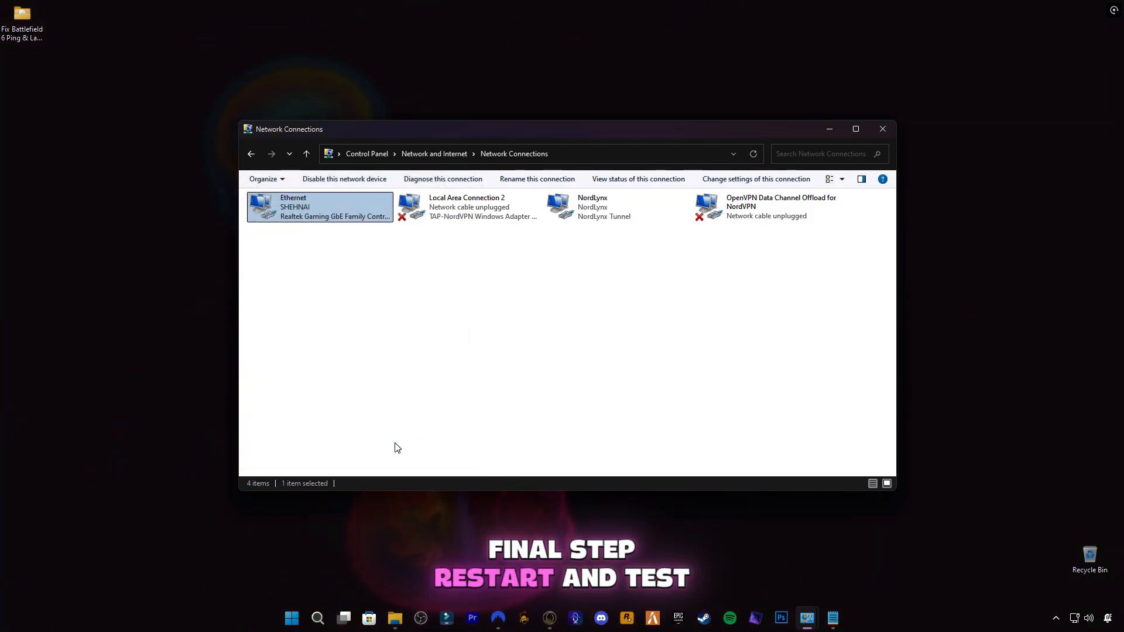
left_click(882, 129)
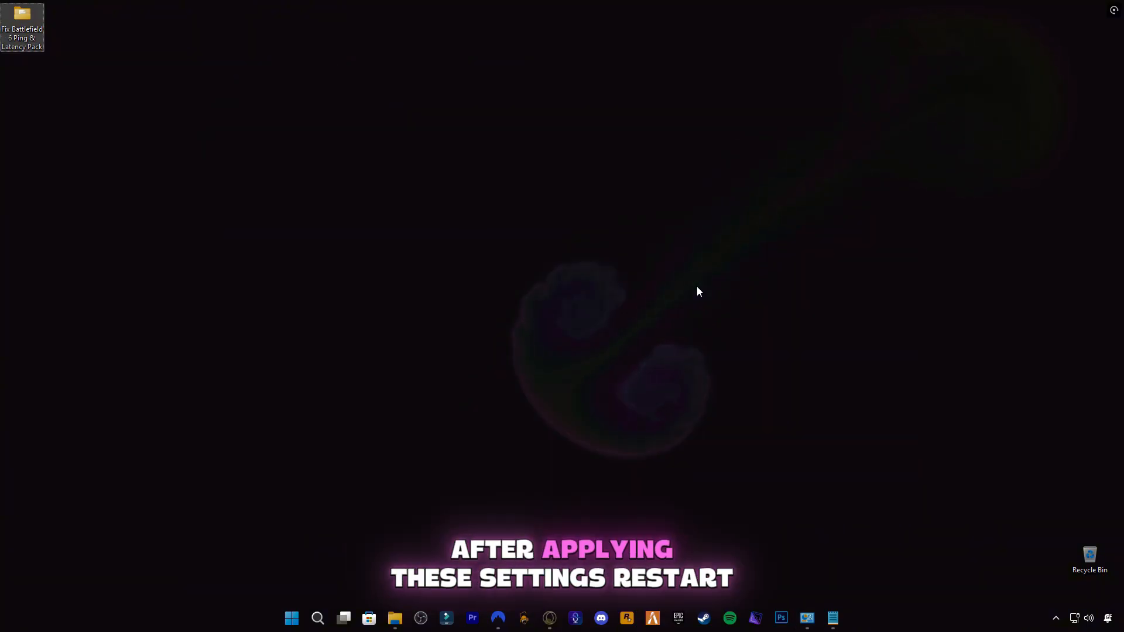
left_click(291, 618)
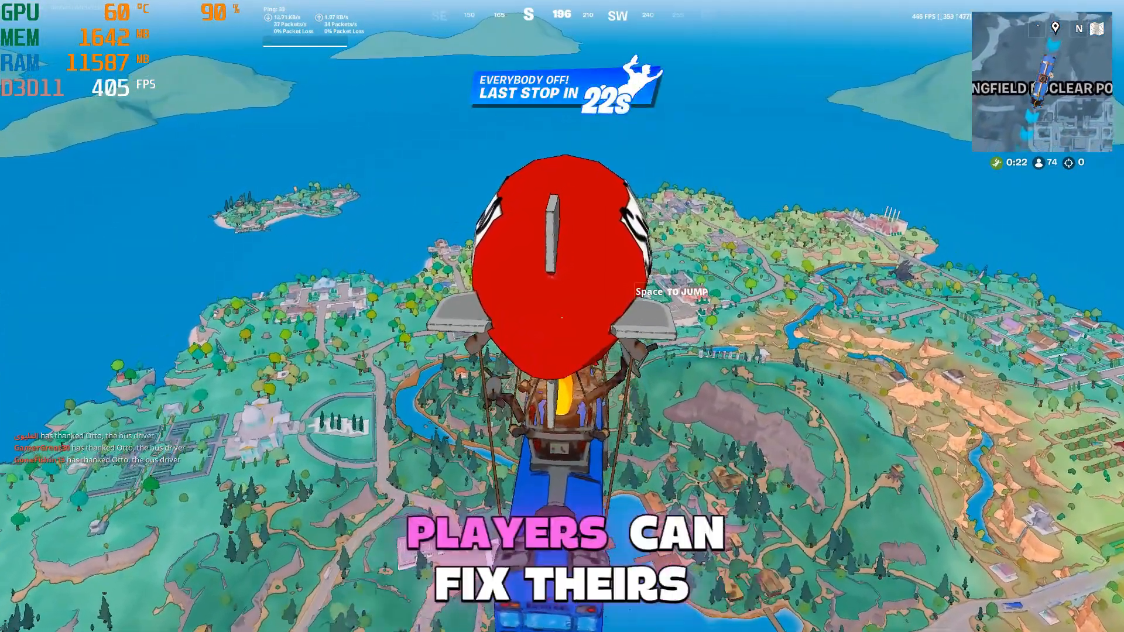
Jump out of the Battle Bus and begin skydiving over the island.
key("space")
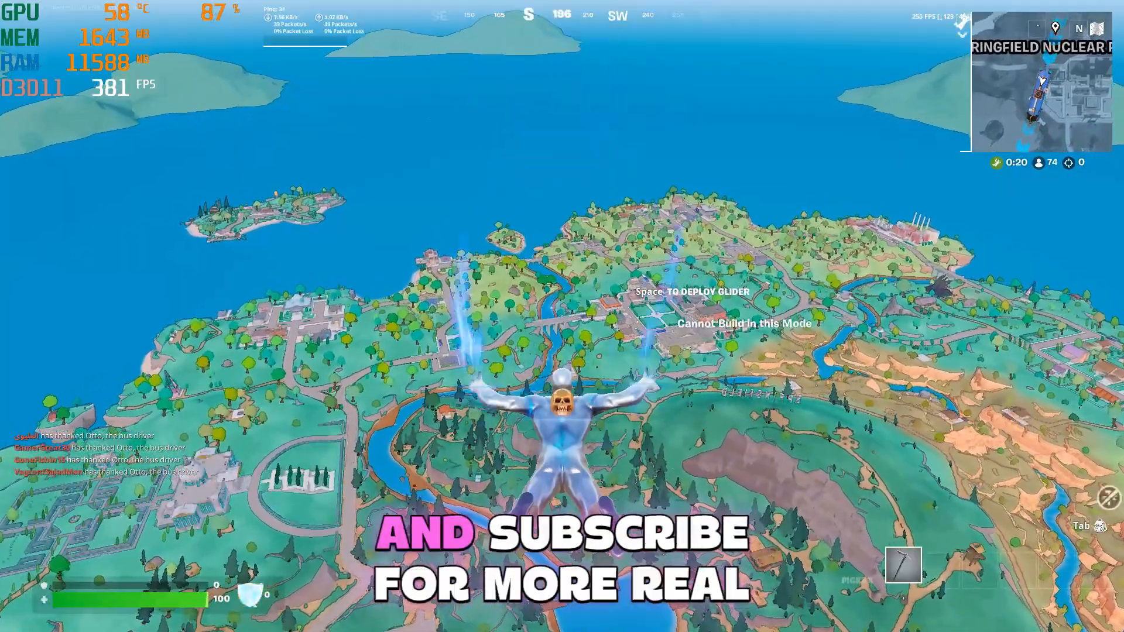